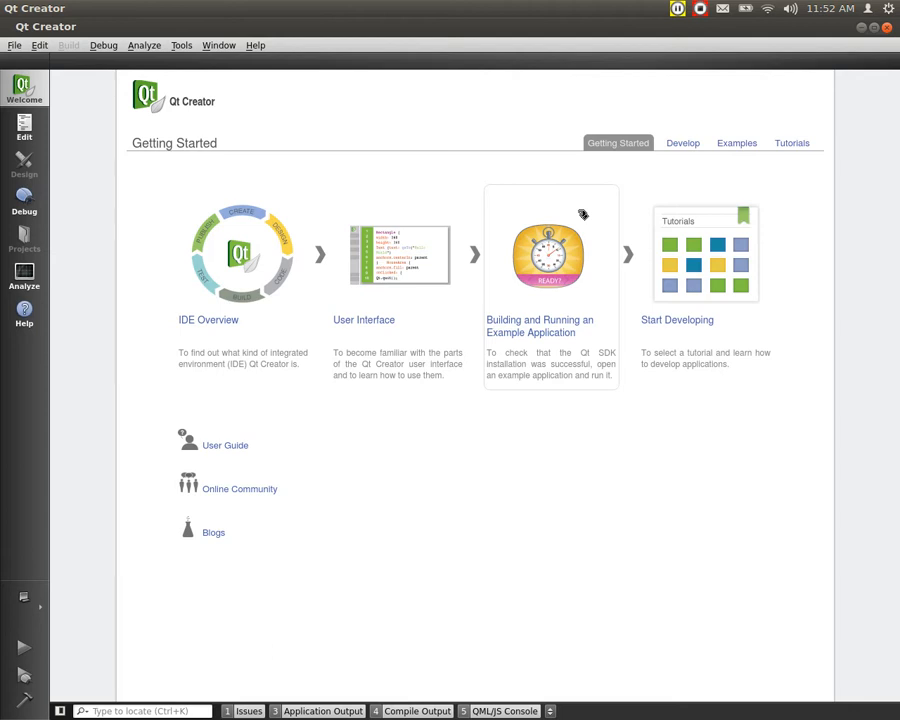
pyautogui.moveTo(430, 139)
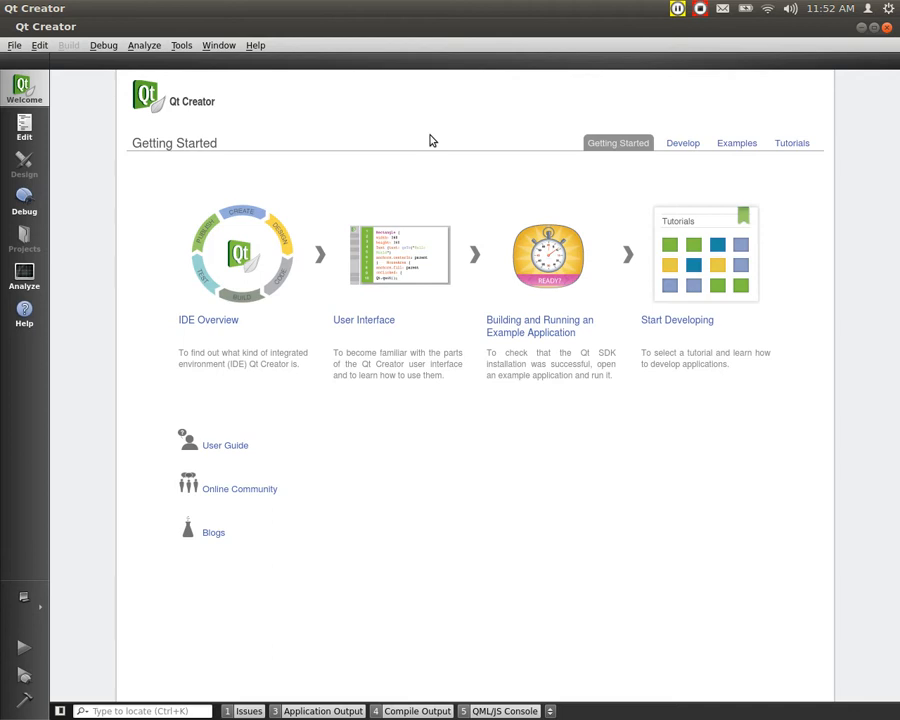
pyautogui.moveTo(617, 143)
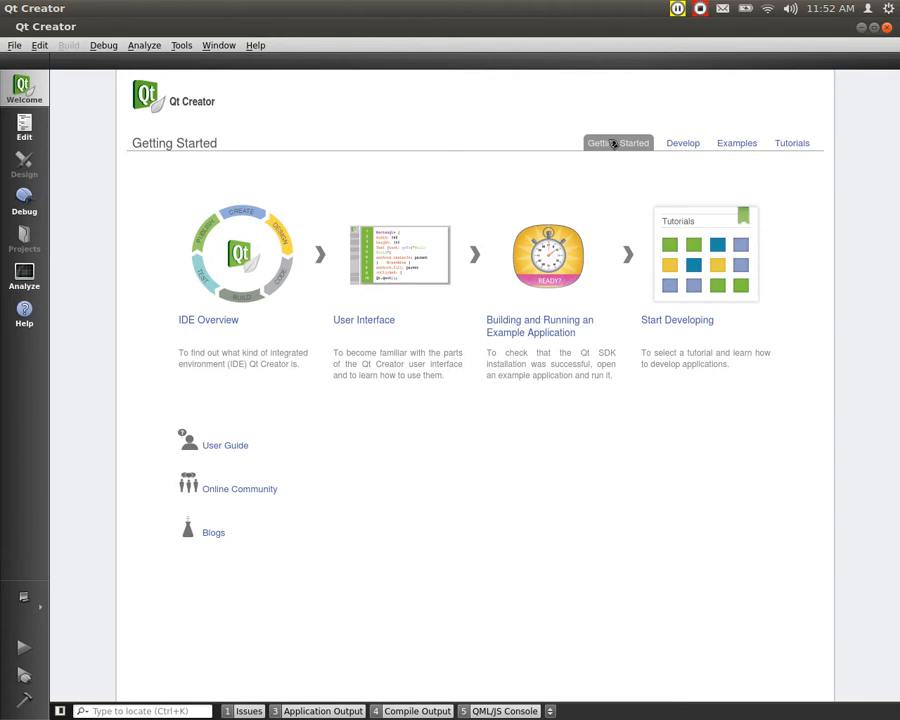
pyautogui.moveTo(630, 152)
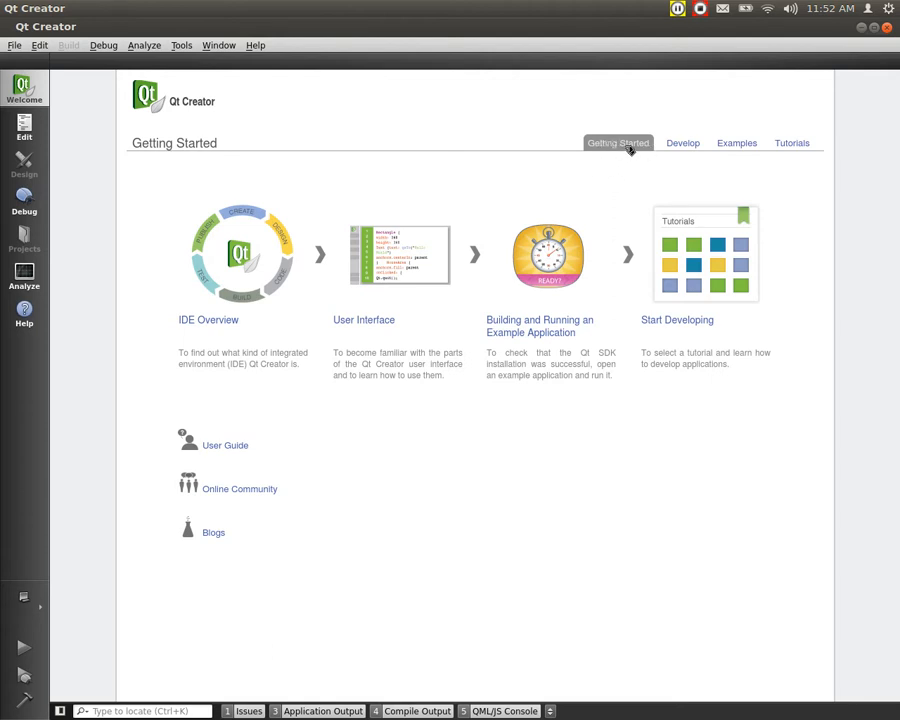
pyautogui.moveTo(405, 328)
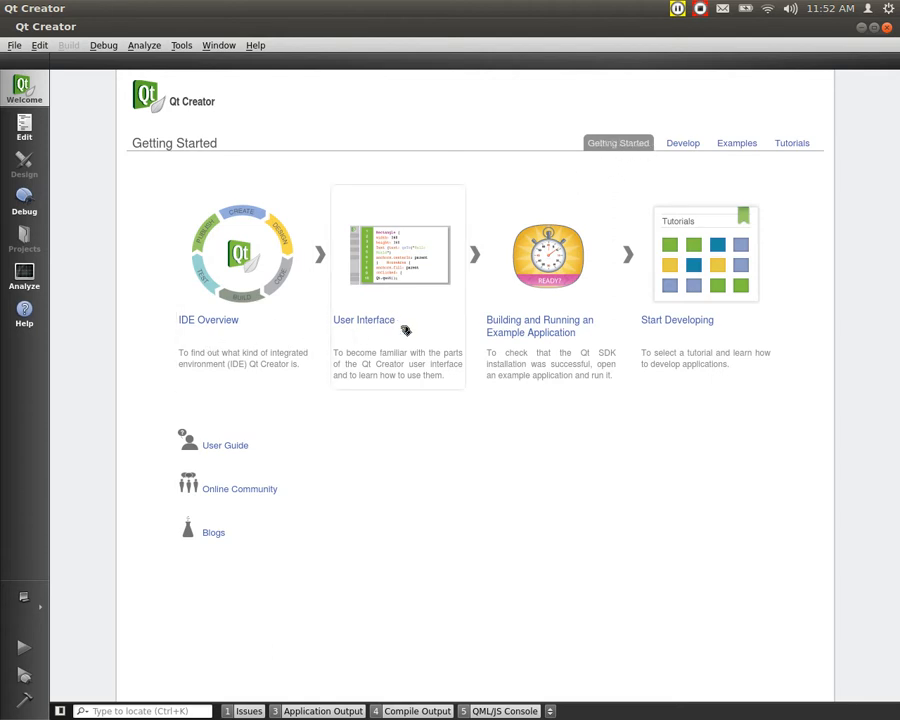
pyautogui.moveTo(533, 355)
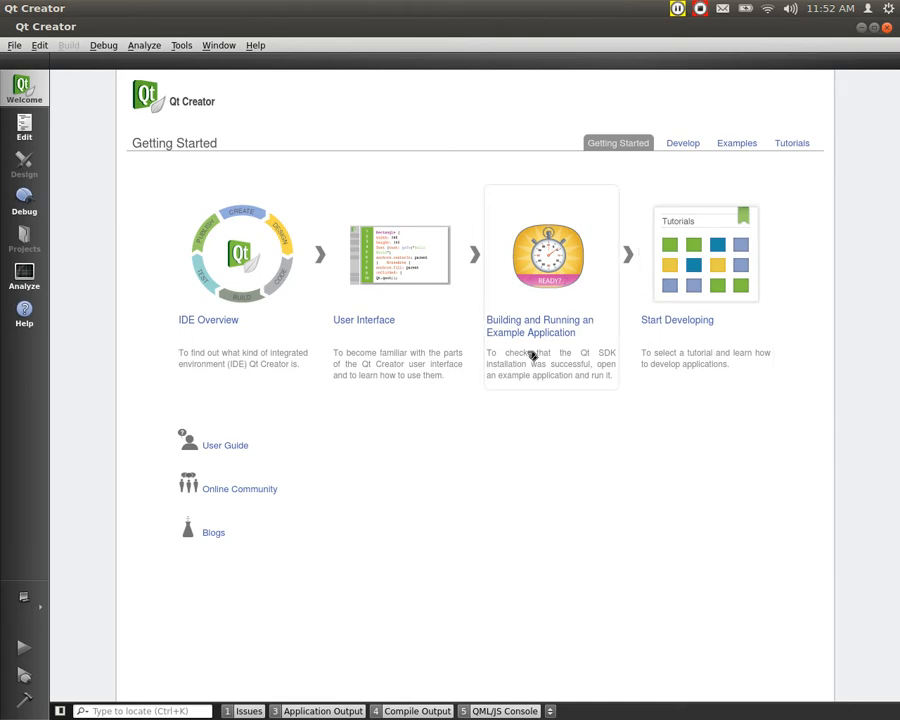
pyautogui.moveTo(160, 543)
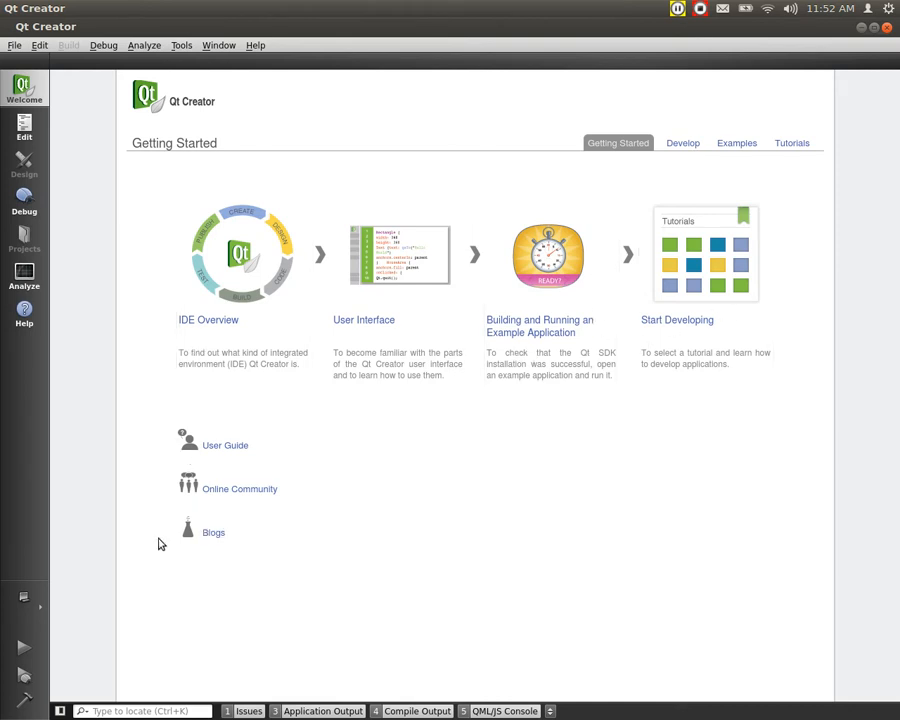
pyautogui.moveTo(252, 489)
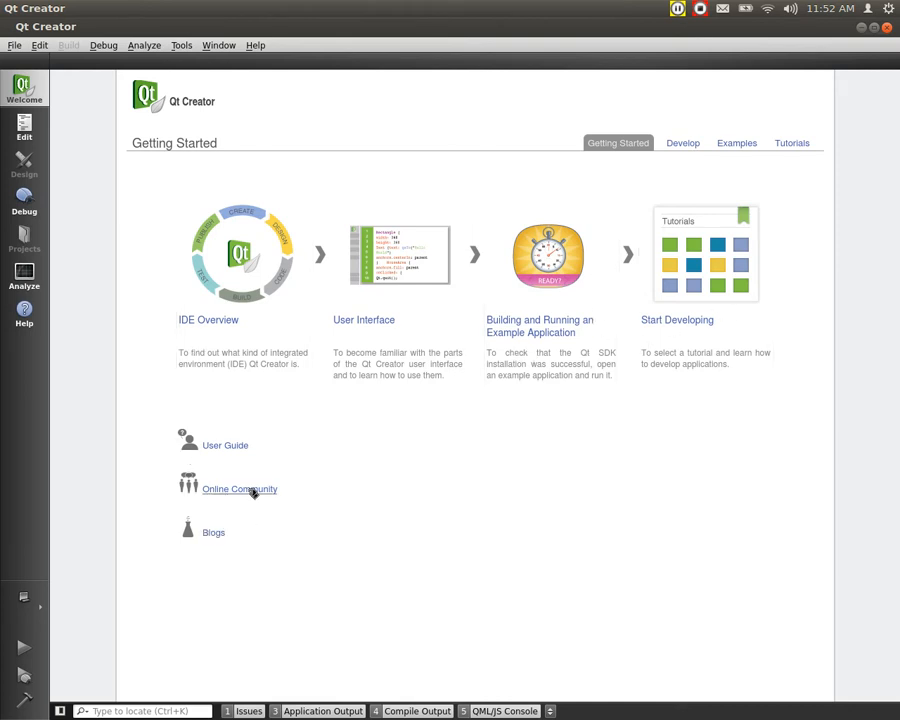
pyautogui.moveTo(237, 472)
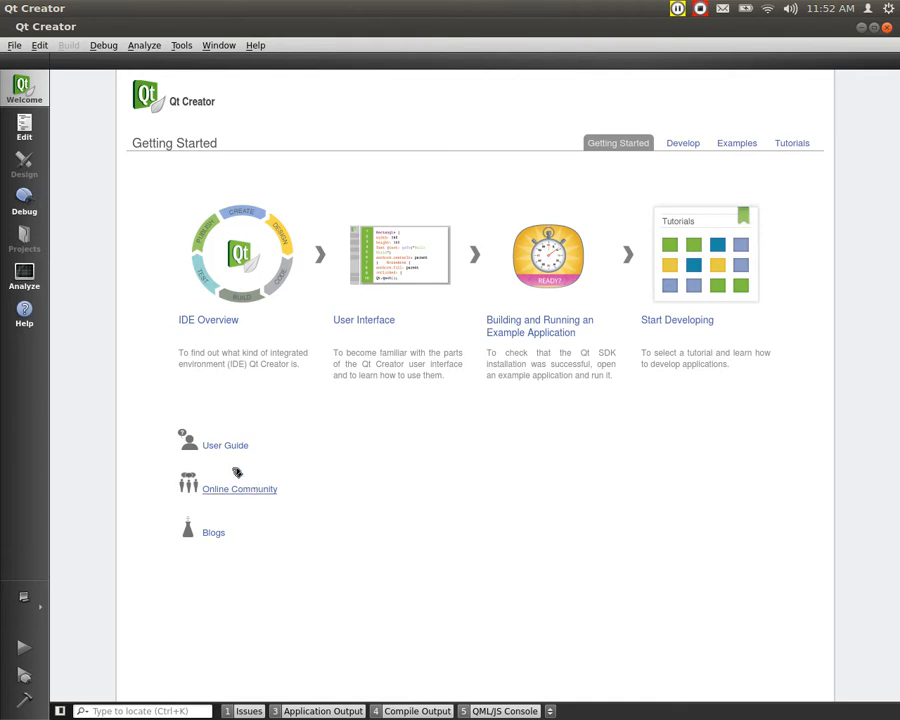
pyautogui.moveTo(225, 445)
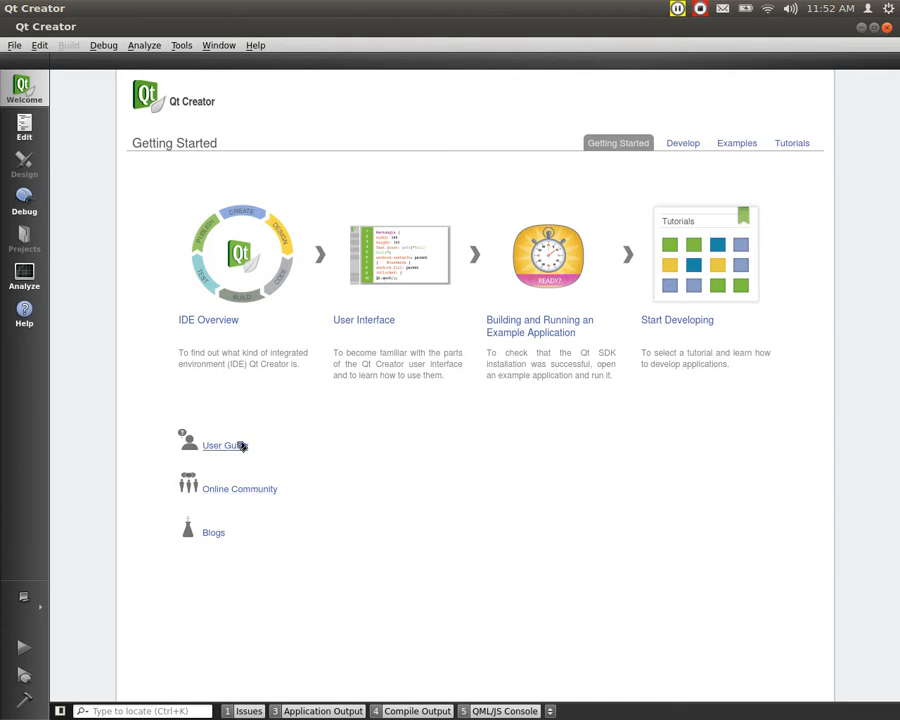
pyautogui.moveTo(337, 103)
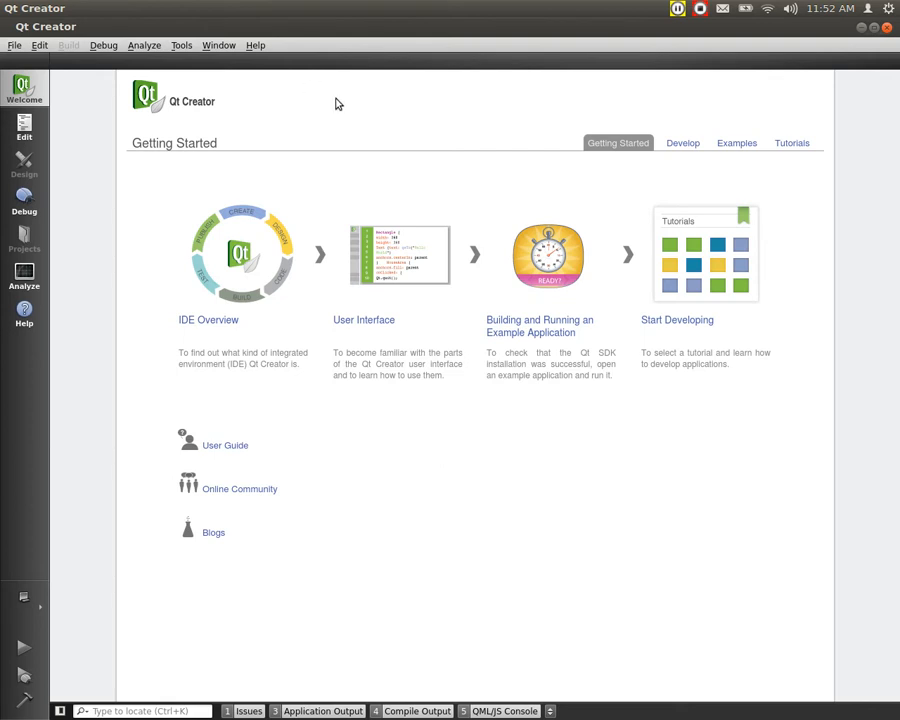
pyautogui.moveTo(381, 129)
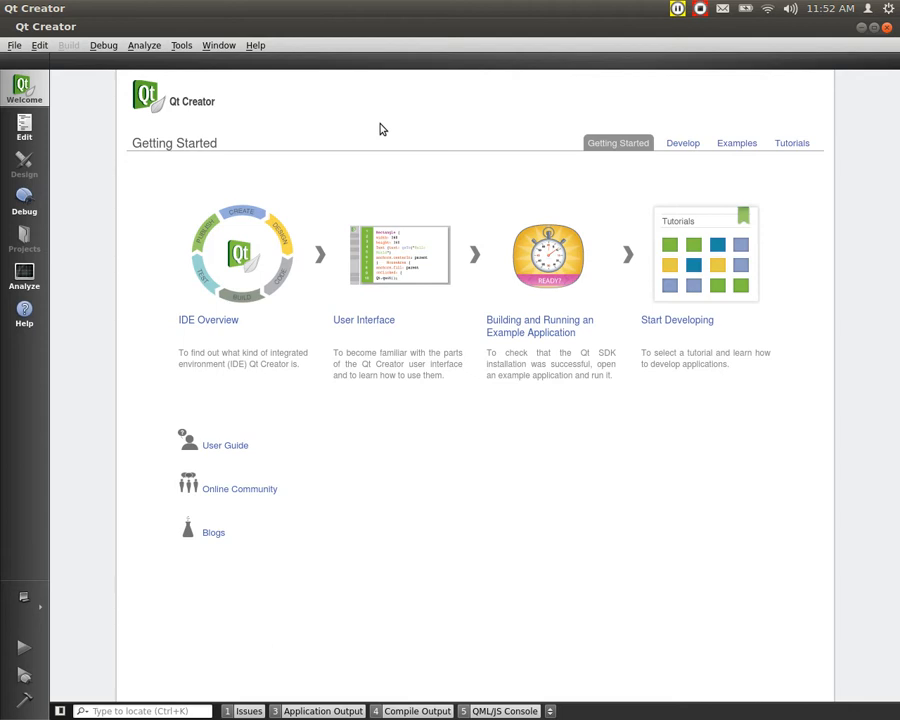
pyautogui.moveTo(388, 157)
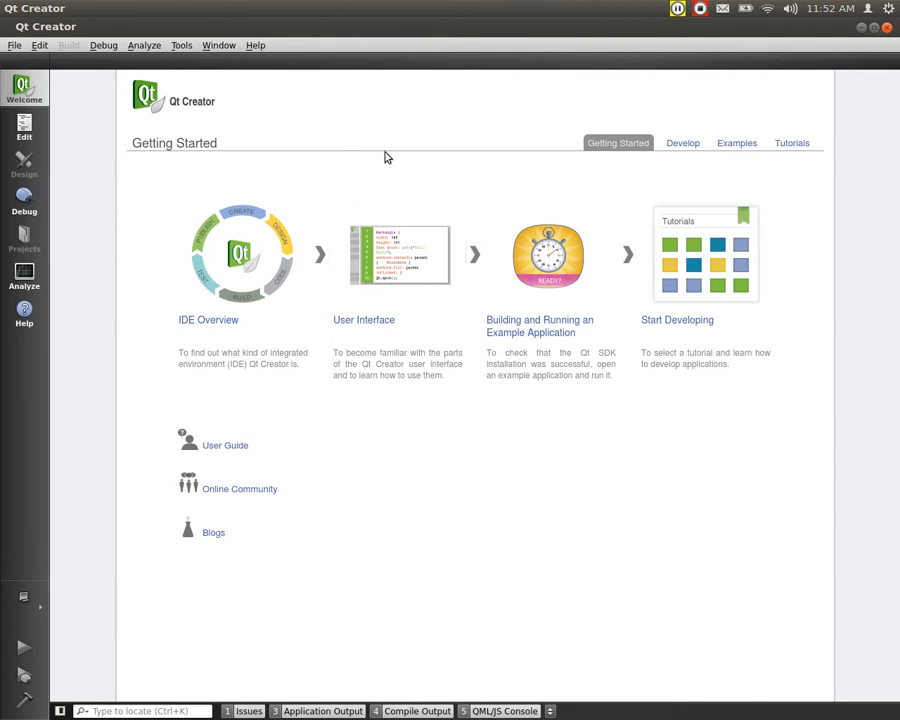
pyautogui.moveTo(708, 143)
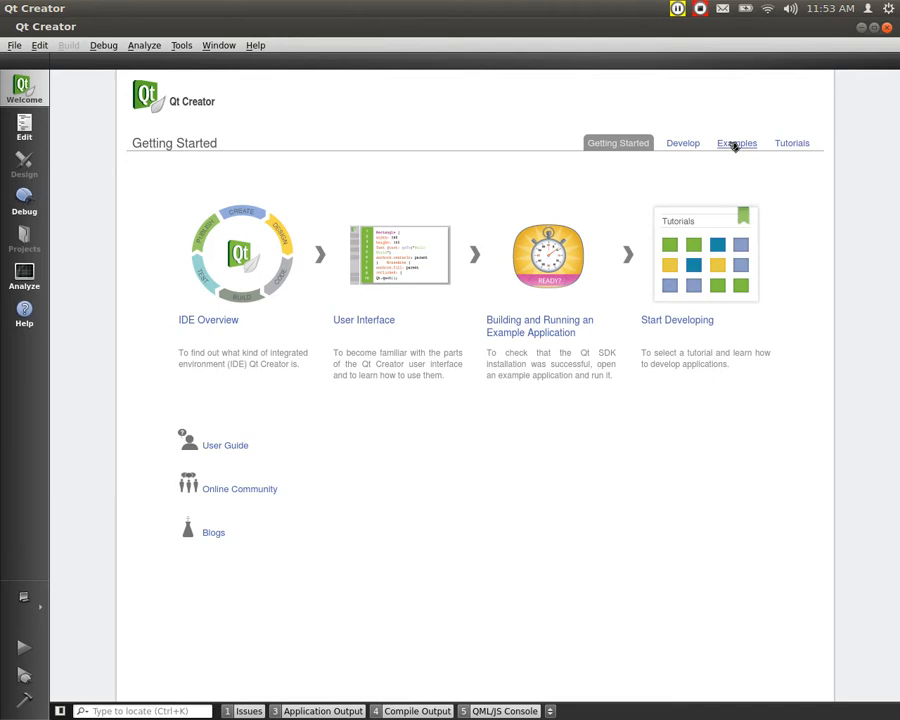
# - Show the Examples gallery of Qt 4.8.1 projects like 2D Painting and Analog Clock
pyautogui.click(737, 142)
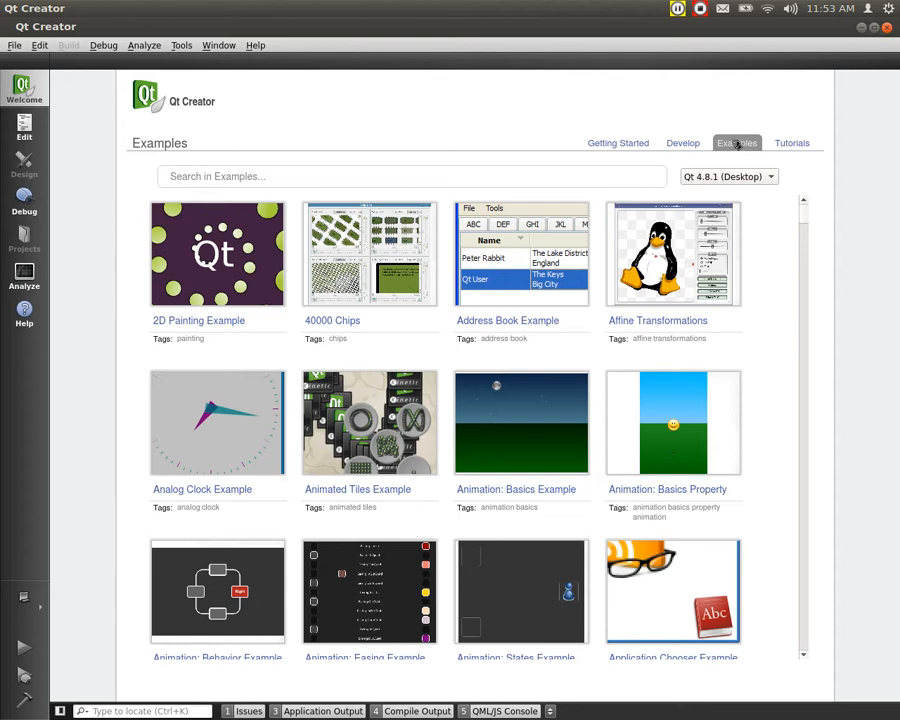
pyautogui.moveTo(748, 172)
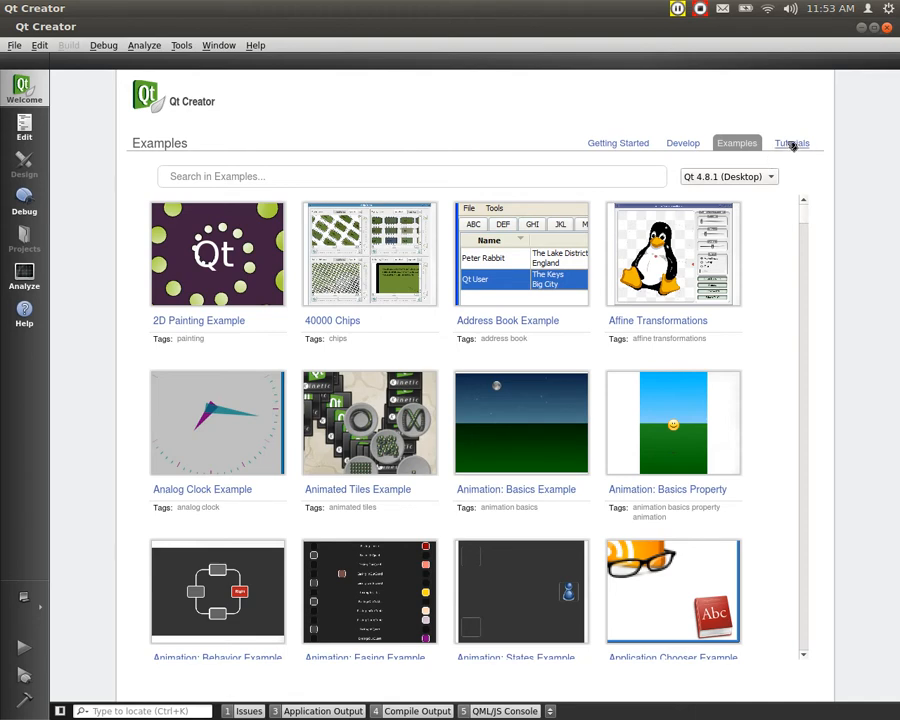
# - Show the Tutorials gallery with Qt Quick guides and Developer Days videos
pyautogui.click(791, 143)
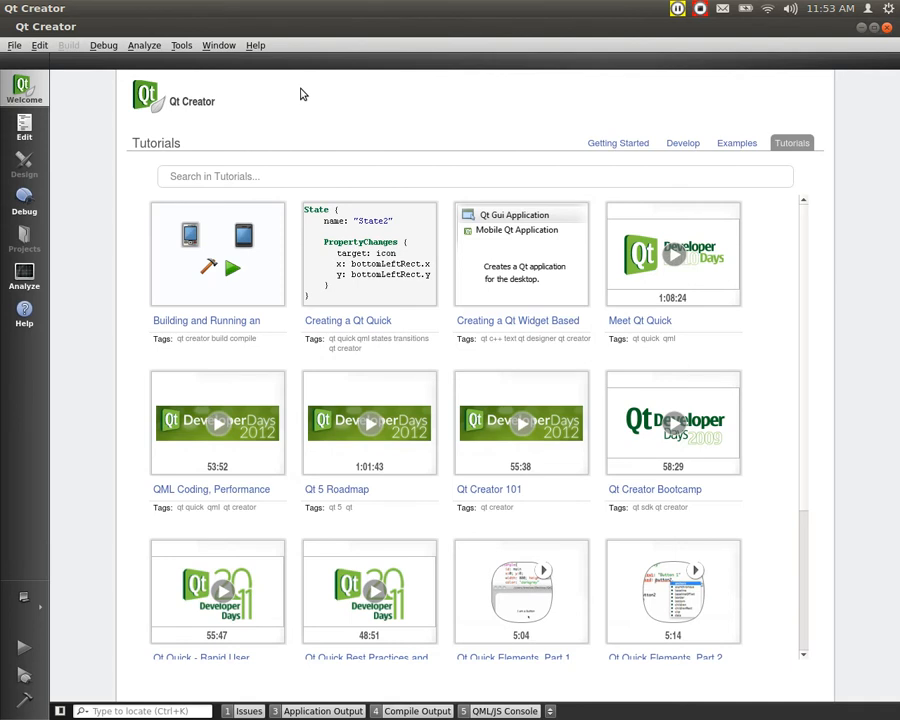
pyautogui.moveTo(251, 91)
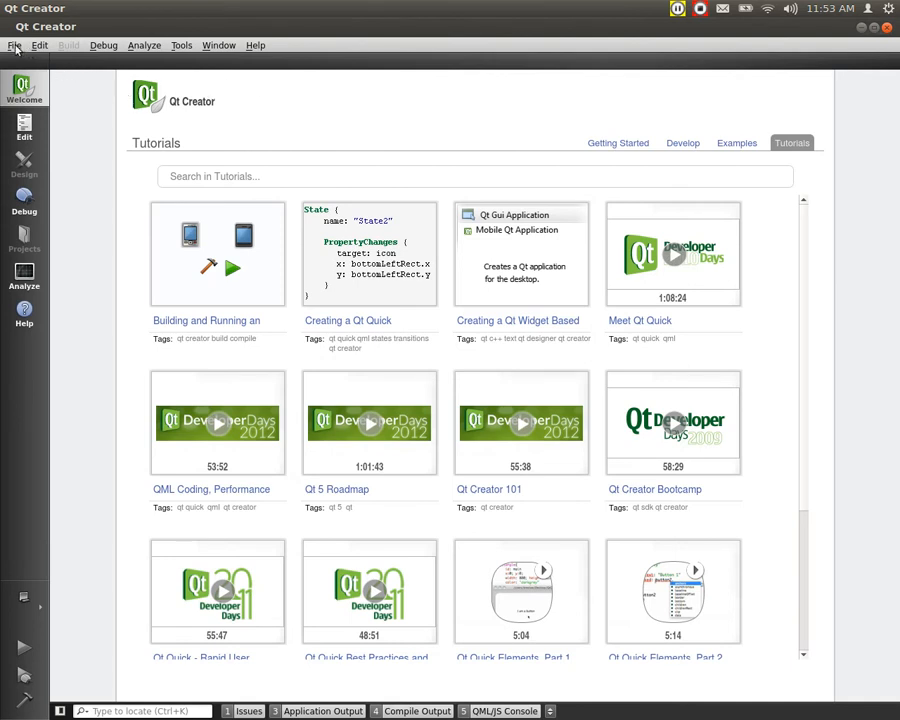
# - Return to Getting Started and browse the File menu's Recent Files and Sessions
pyautogui.click(617, 142)
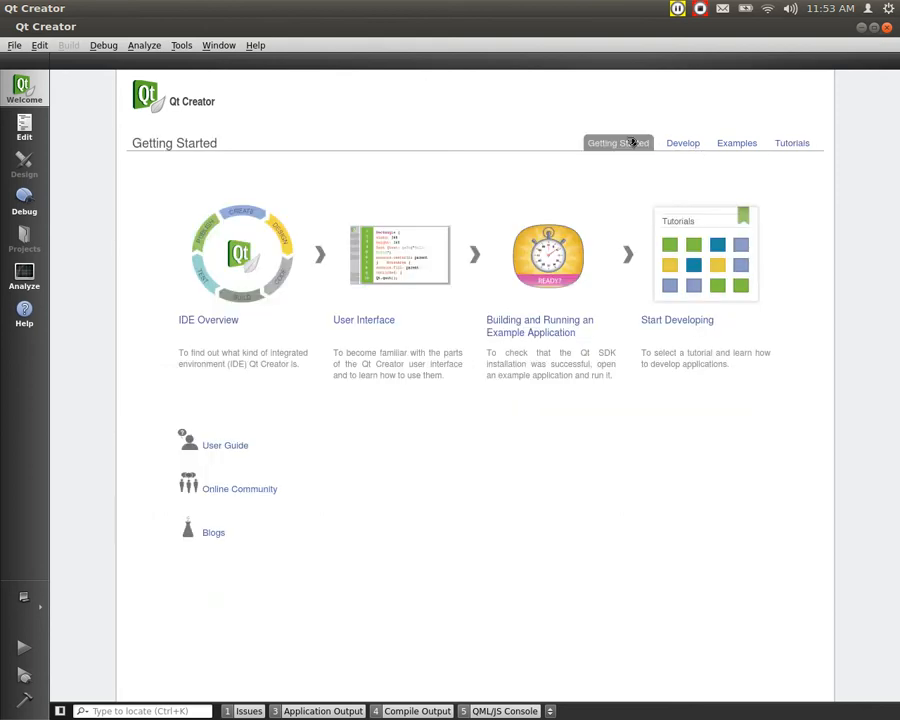
pyautogui.moveTo(15, 48)
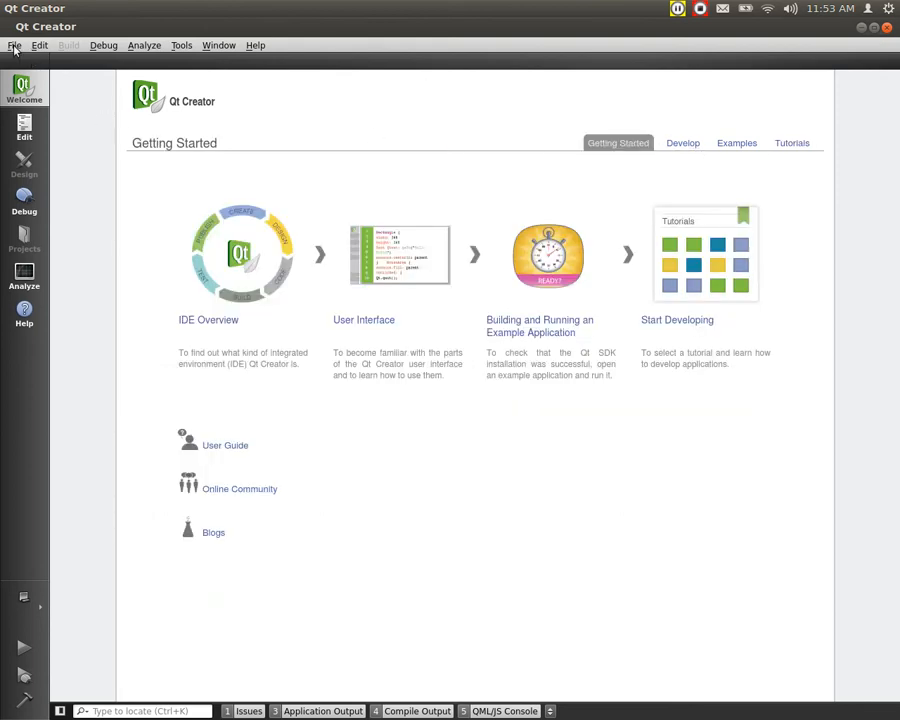
pyautogui.click(14, 45)
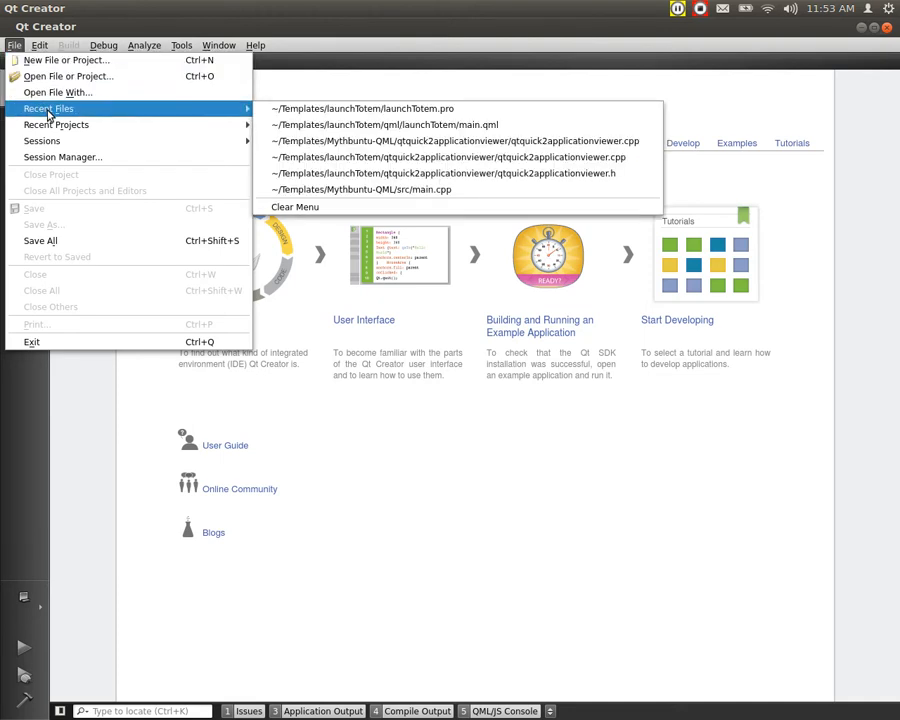
pyautogui.moveTo(42, 140)
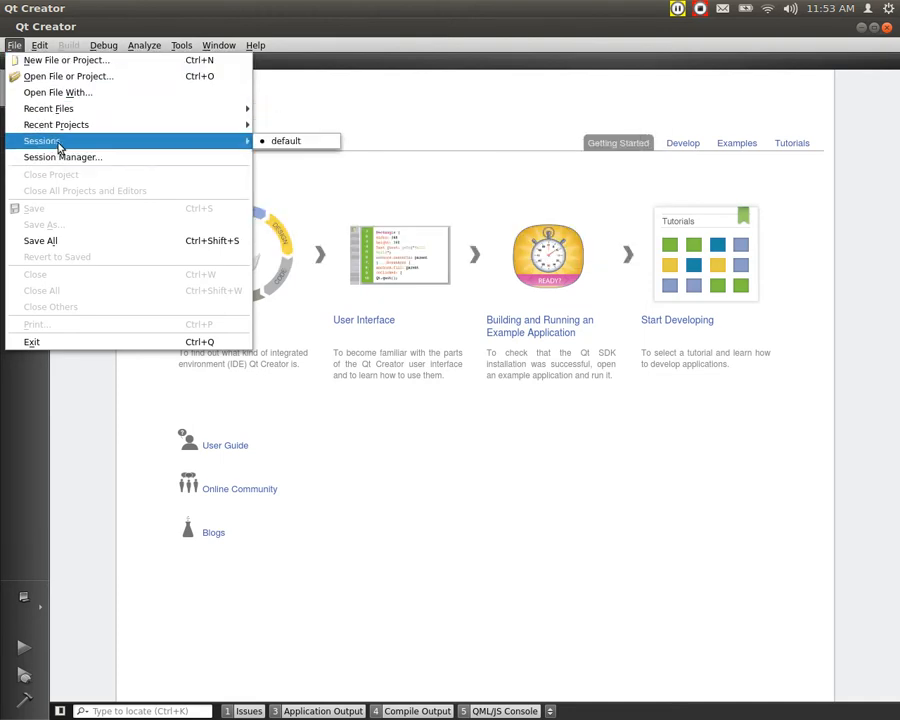
pyautogui.moveTo(62, 157)
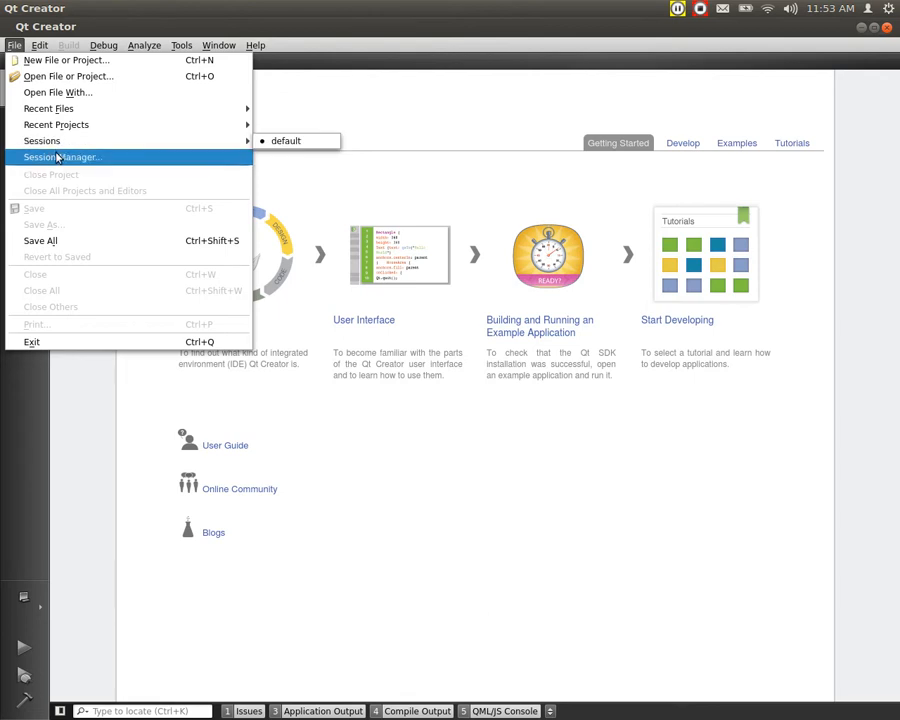
pyautogui.moveTo(80, 160)
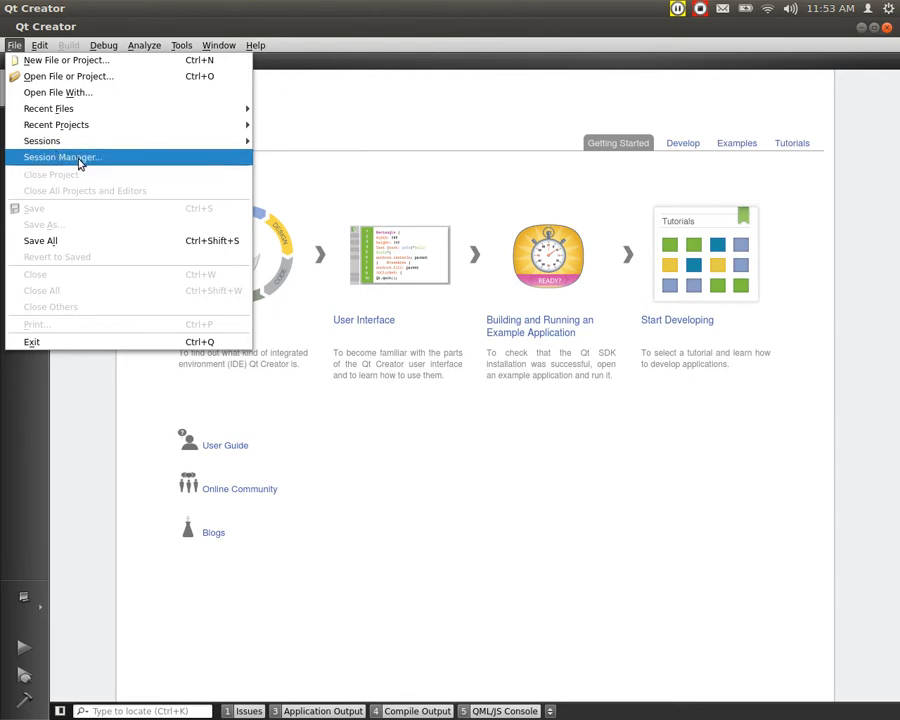
pyautogui.moveTo(78, 260)
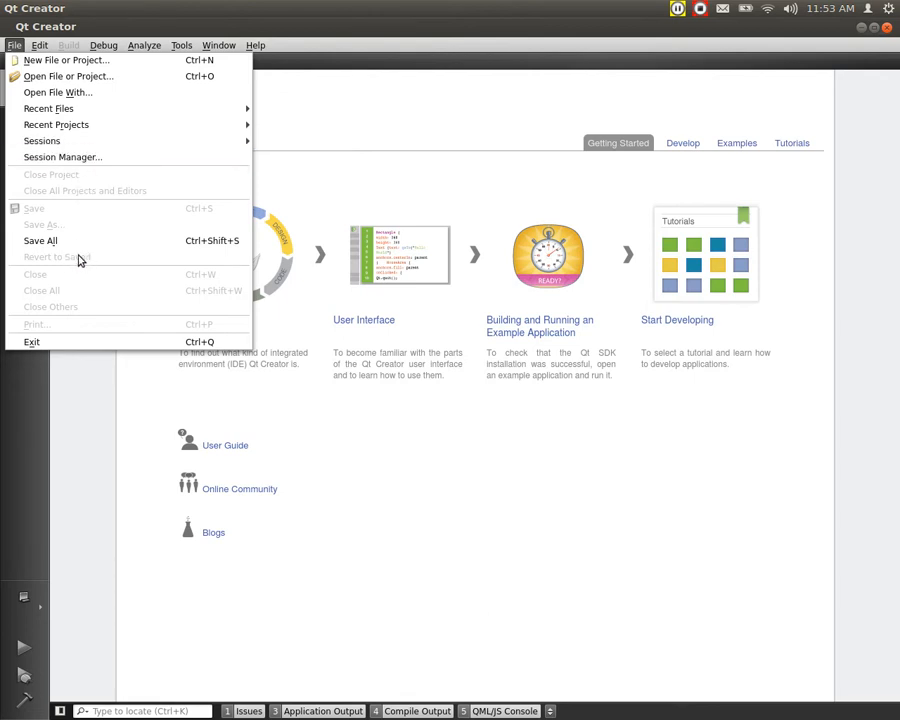
pyautogui.moveTo(57, 92)
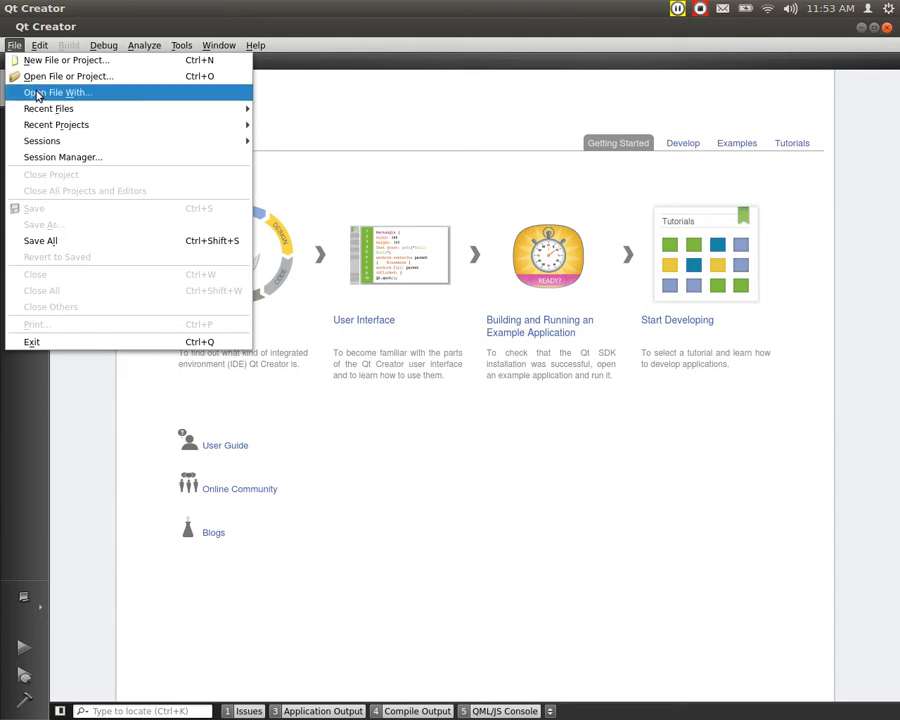
# - Browse the Edit menu's Advanced text-editing commands, then move to the Debug menu
pyautogui.click(39, 45)
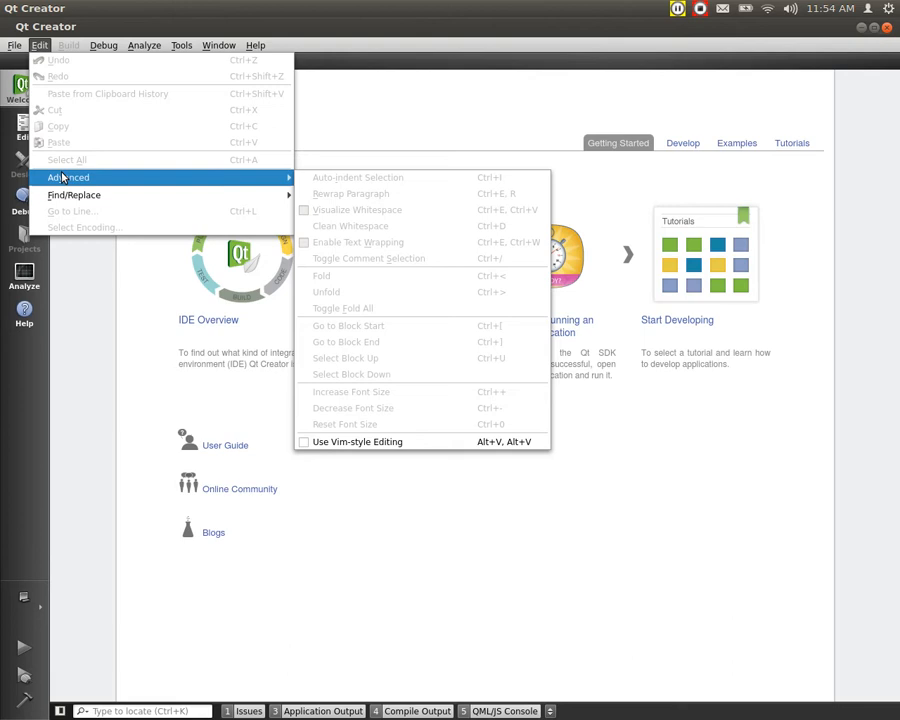
pyautogui.moveTo(74, 194)
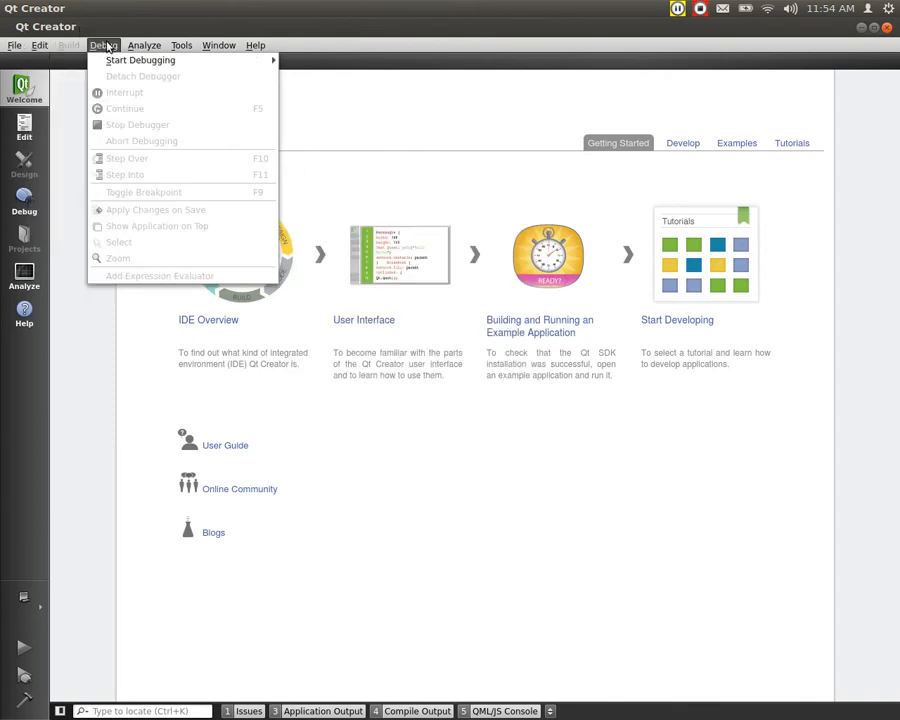
# - Look over the Analyze profilers, then Tools entries such as Locate, Git and Options
pyautogui.click(144, 45)
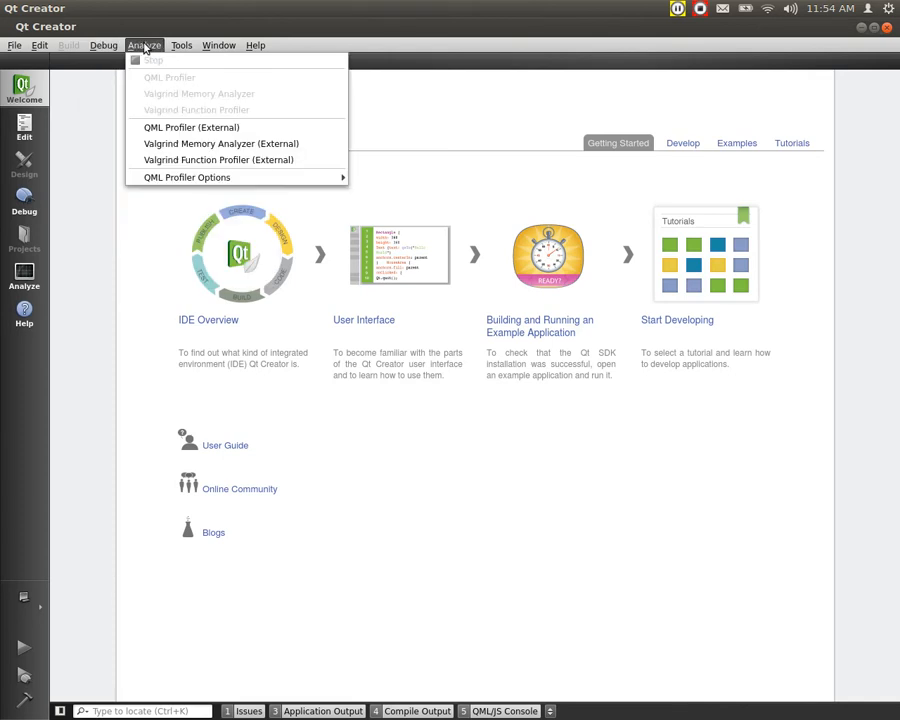
pyautogui.click(181, 45)
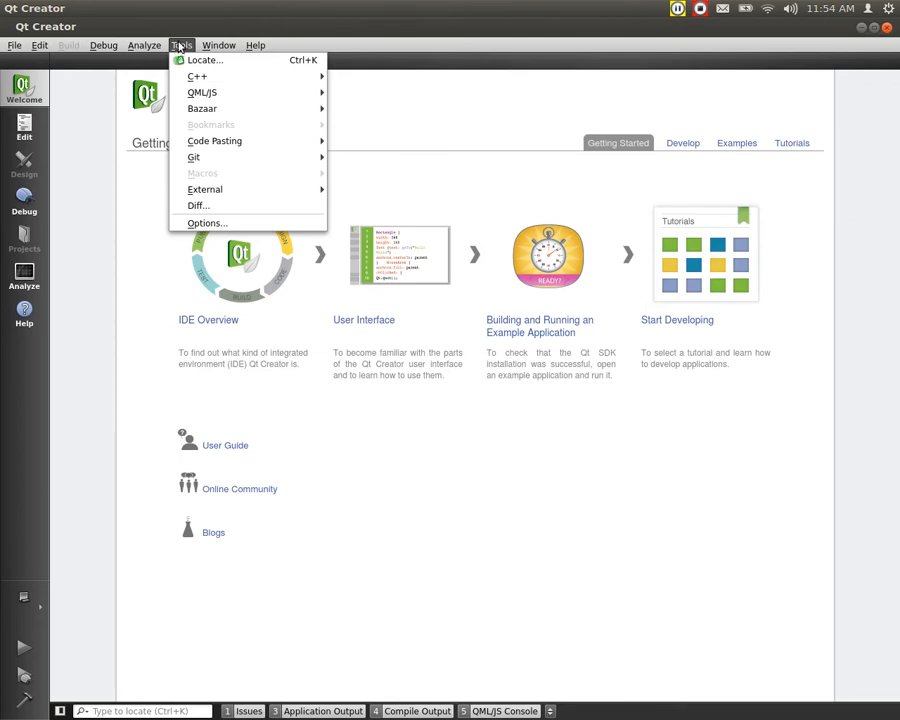
pyautogui.moveTo(205, 60)
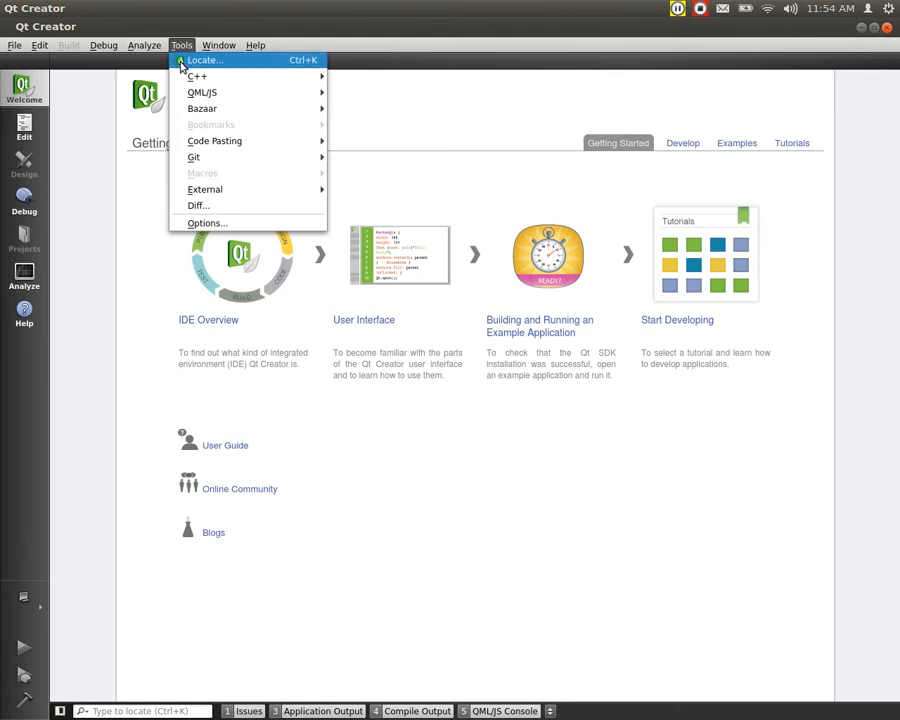
pyautogui.moveTo(201, 108)
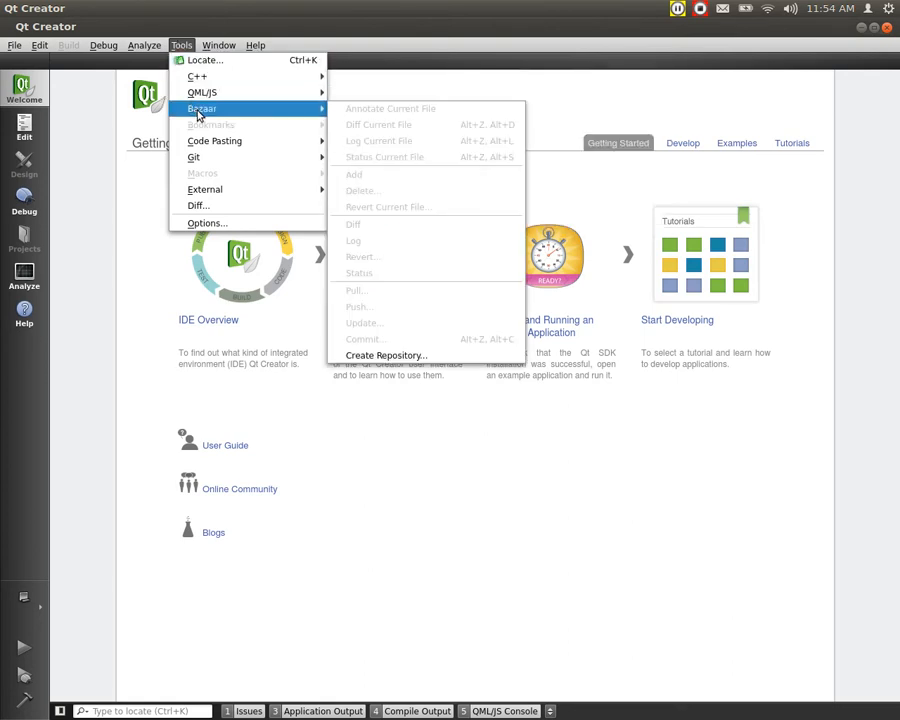
pyautogui.moveTo(198, 205)
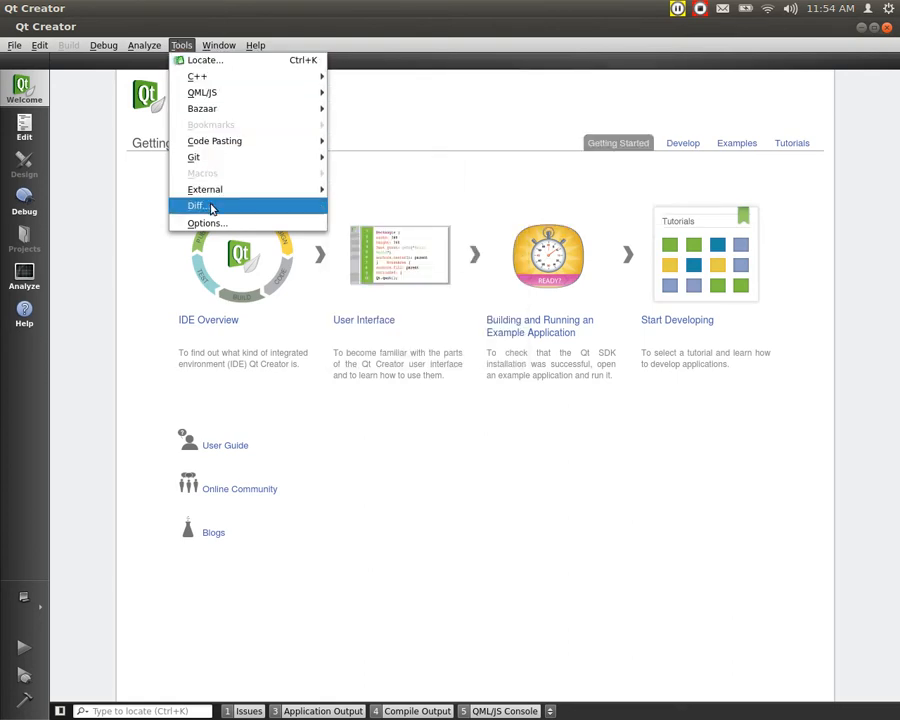
pyautogui.moveTo(207, 223)
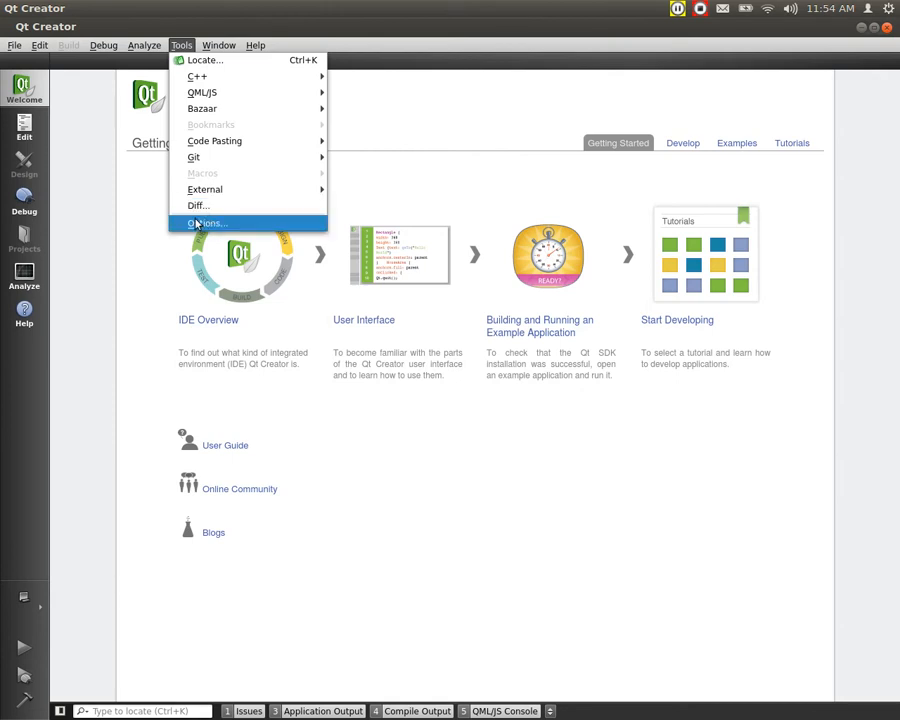
pyautogui.moveTo(207, 228)
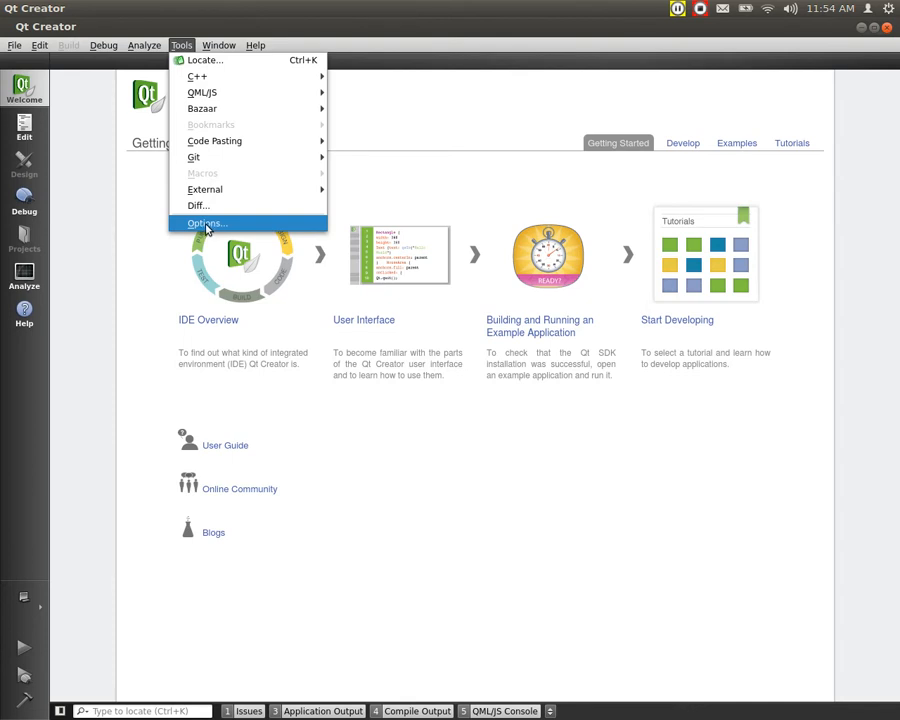
pyautogui.moveTo(205, 226)
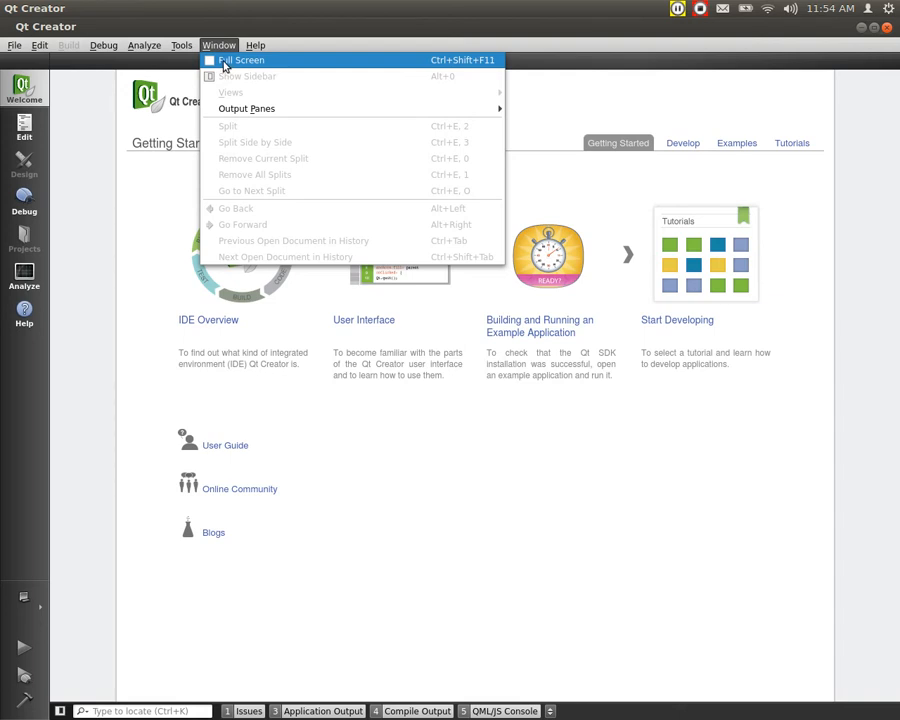
pyautogui.moveTo(246, 108)
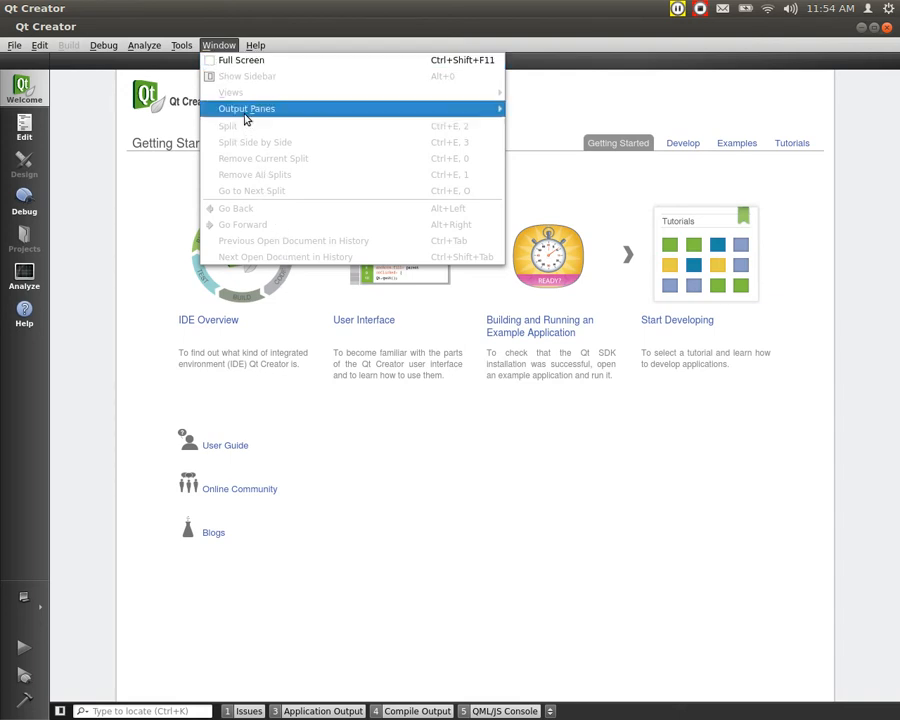
# - View the Window menu's Full Screen and Output Panes choices
pyautogui.click(255, 45)
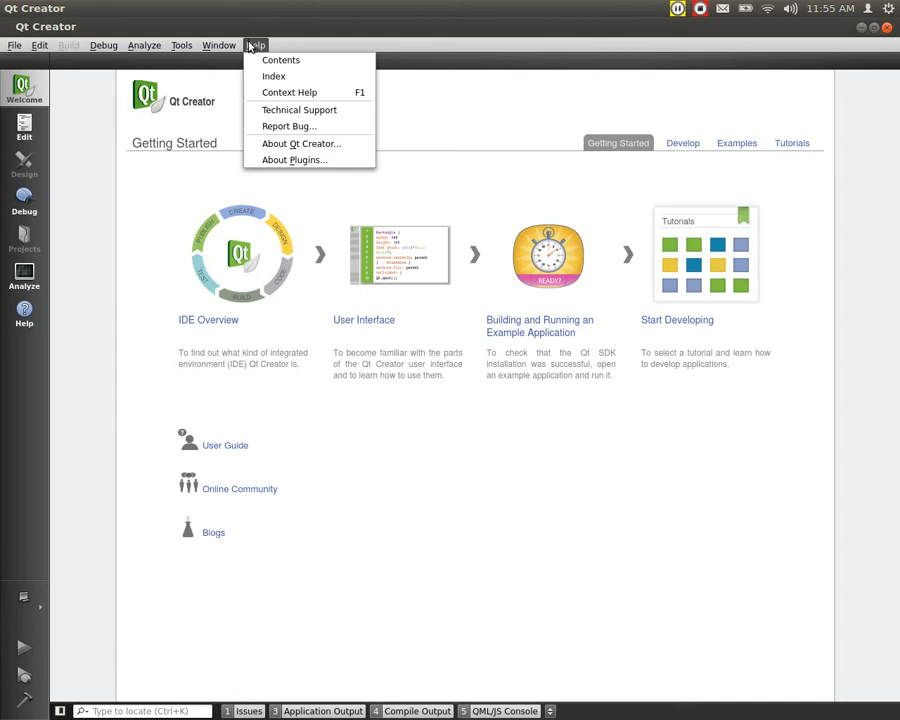
pyautogui.moveTo(299, 109)
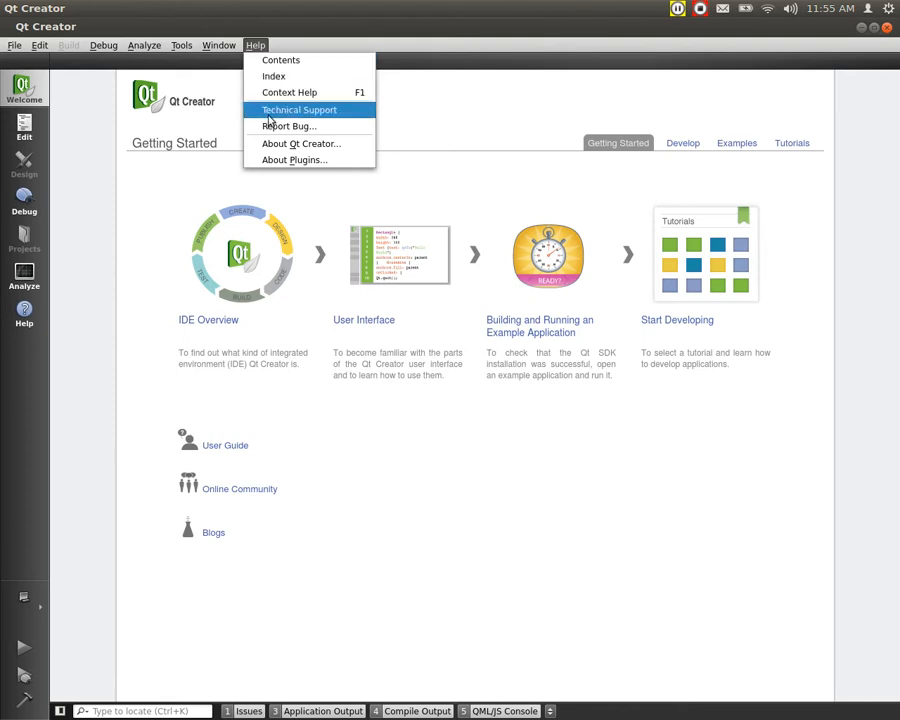
pyautogui.moveTo(294, 160)
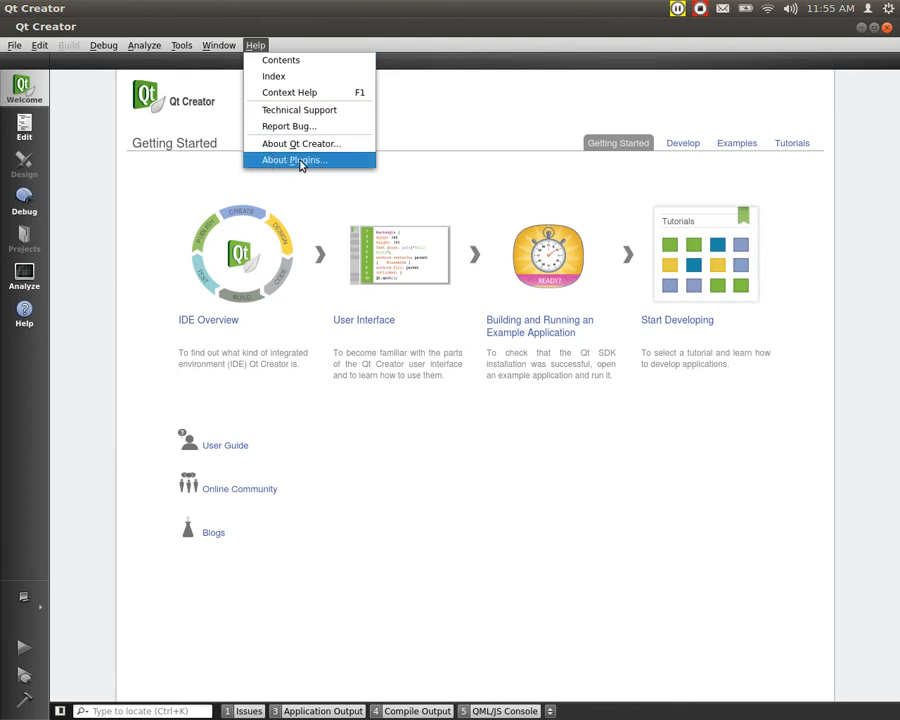
# - Open About Plugins from the Help menu
pyautogui.click(294, 160)
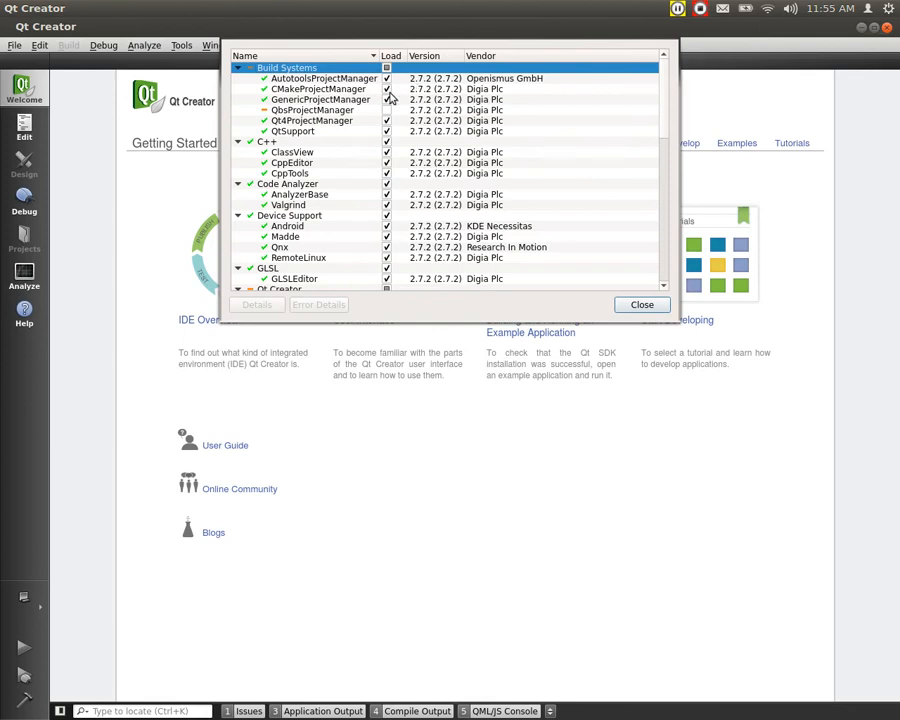
# - Scroll the plugin list through Qt Quick and version control plugins, then close it
pyautogui.scroll(-3)
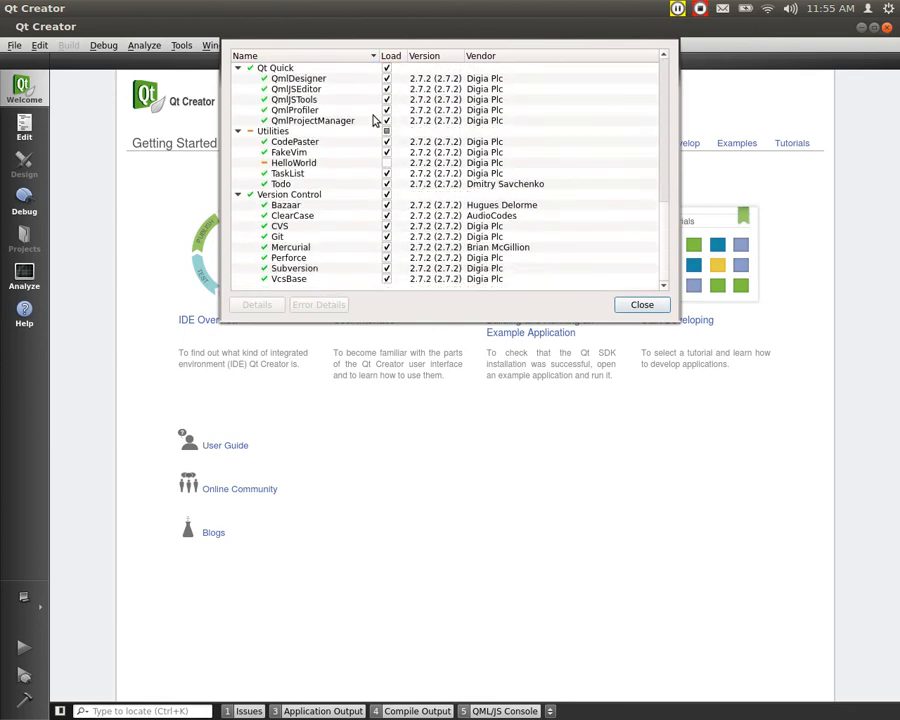
pyautogui.moveTo(388, 216)
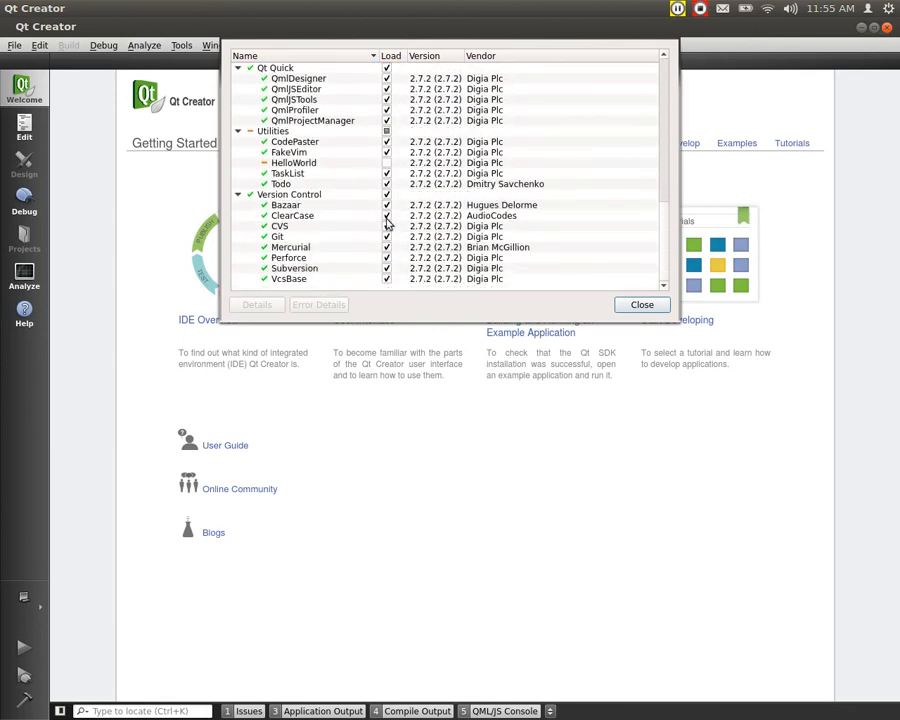
pyautogui.moveTo(297, 224)
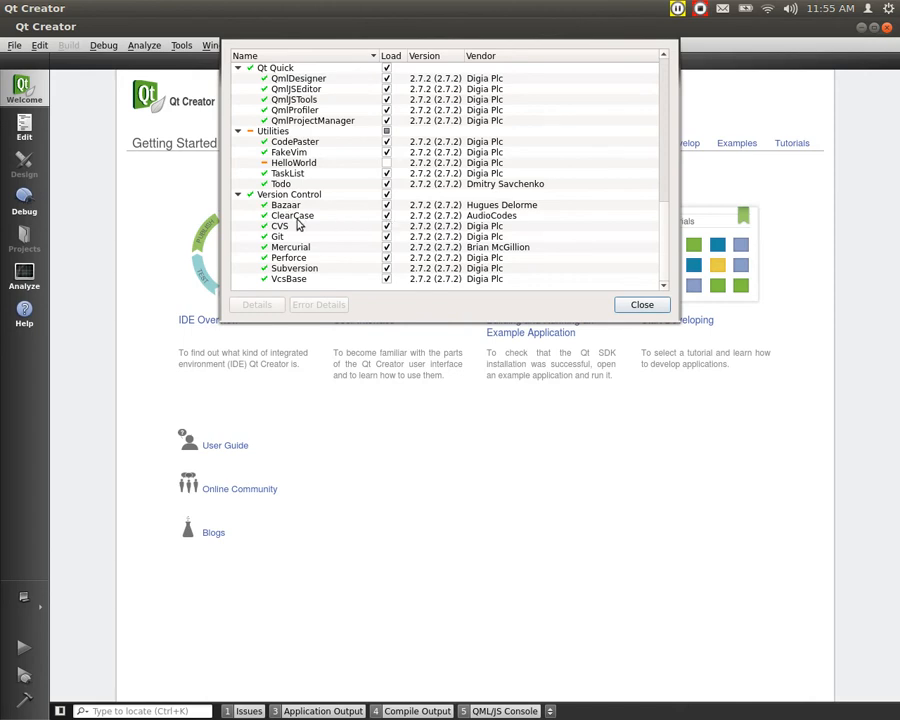
pyautogui.moveTo(662, 359)
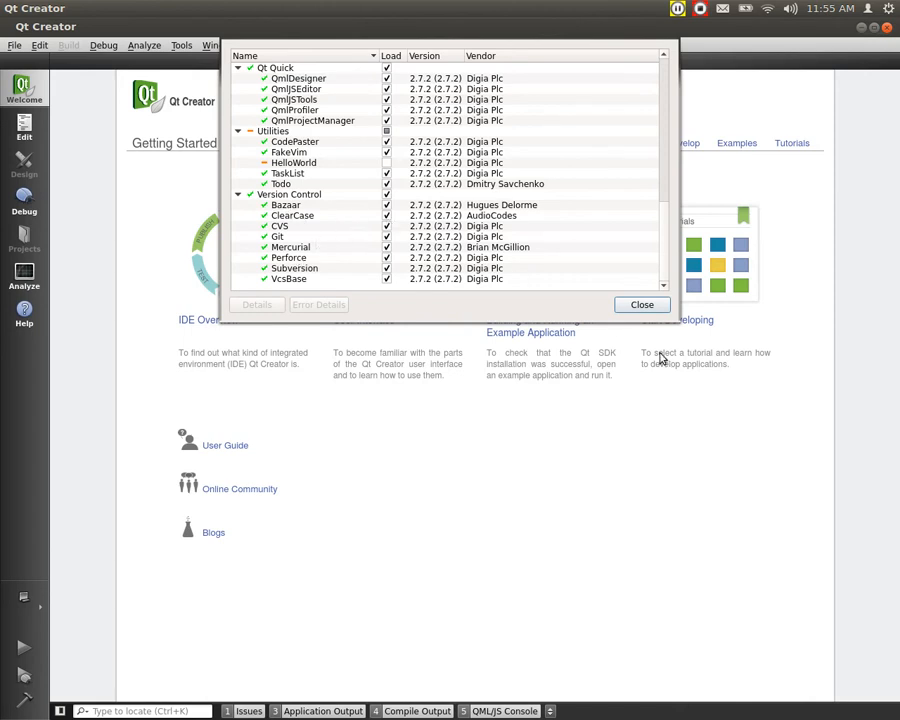
pyautogui.click(641, 304)
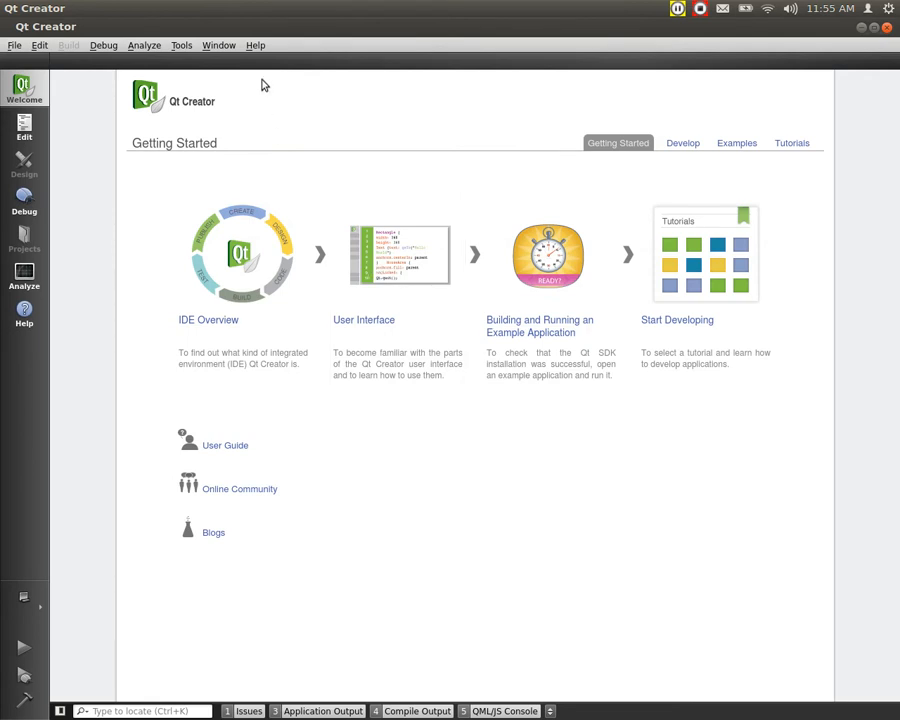
# - Open About Qt Creator showing version 2.7.2 based on Qt 5.1.0
pyautogui.click(255, 45)
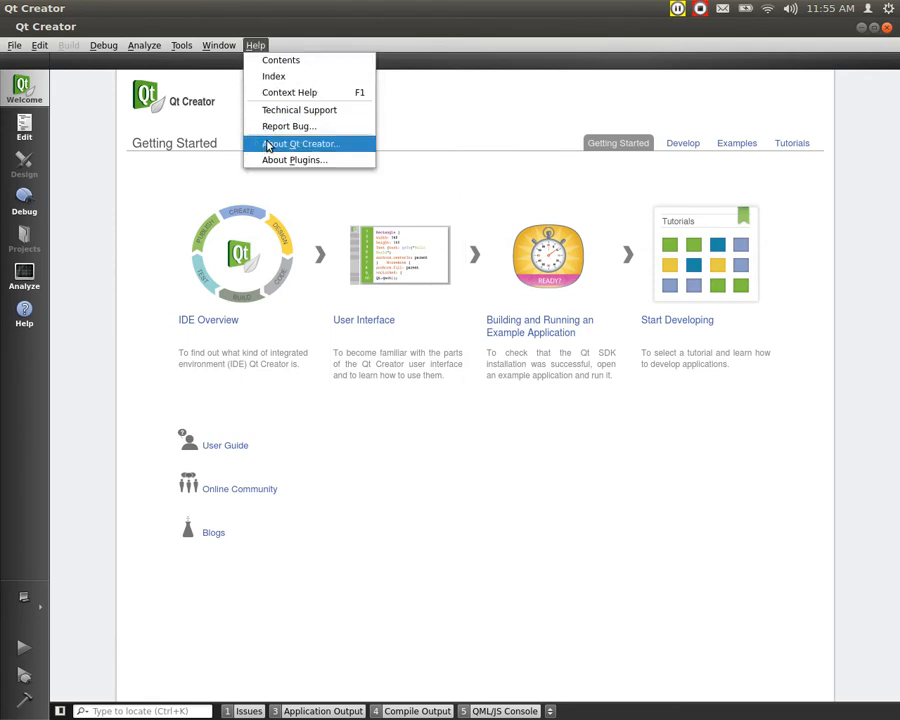
pyautogui.click(298, 143)
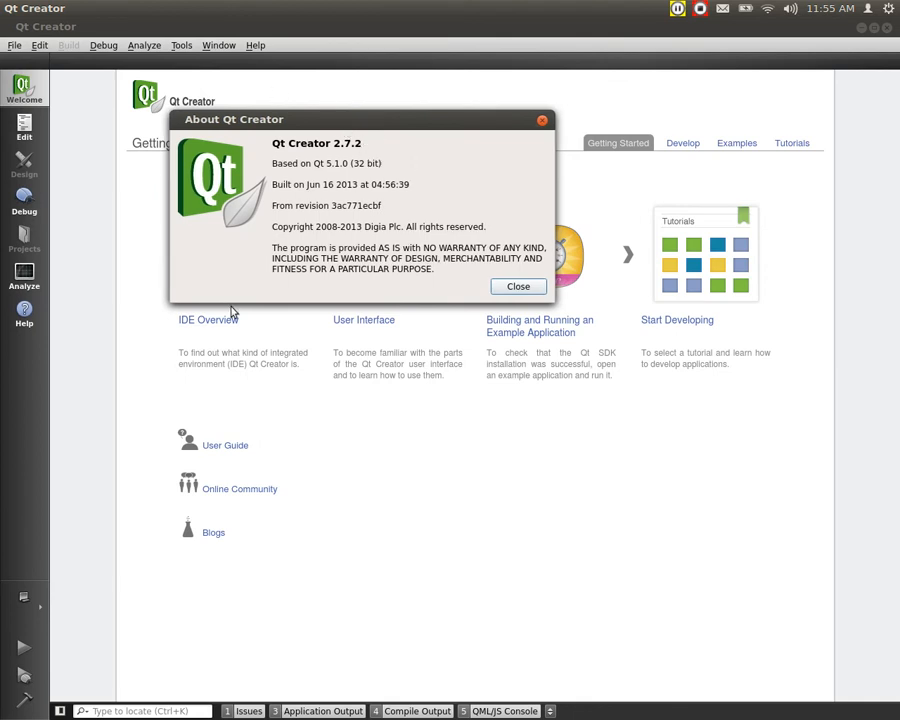
pyautogui.moveTo(224, 233)
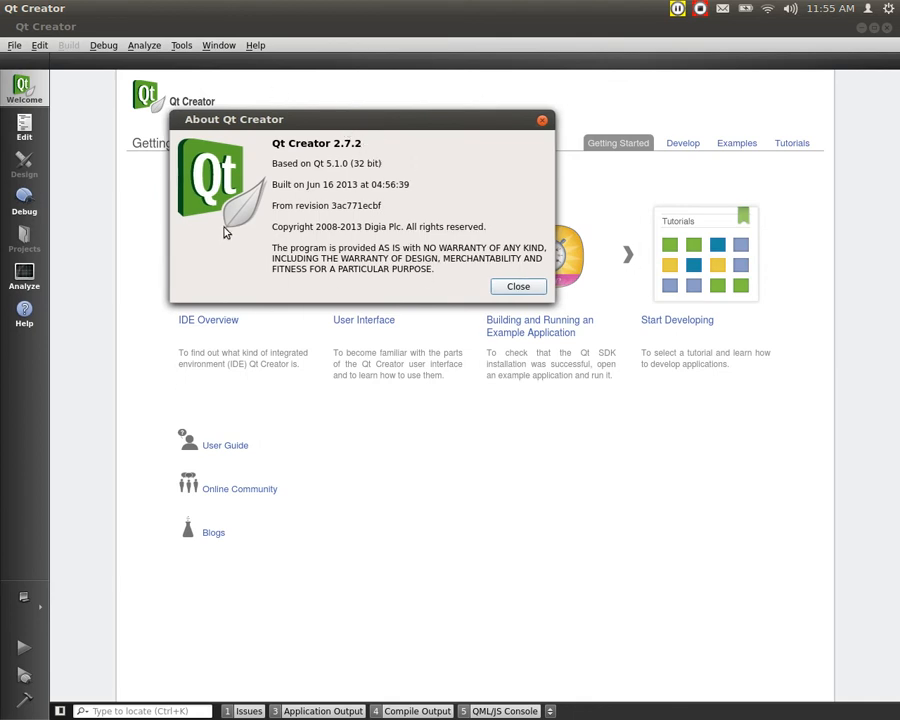
pyautogui.moveTo(268, 232)
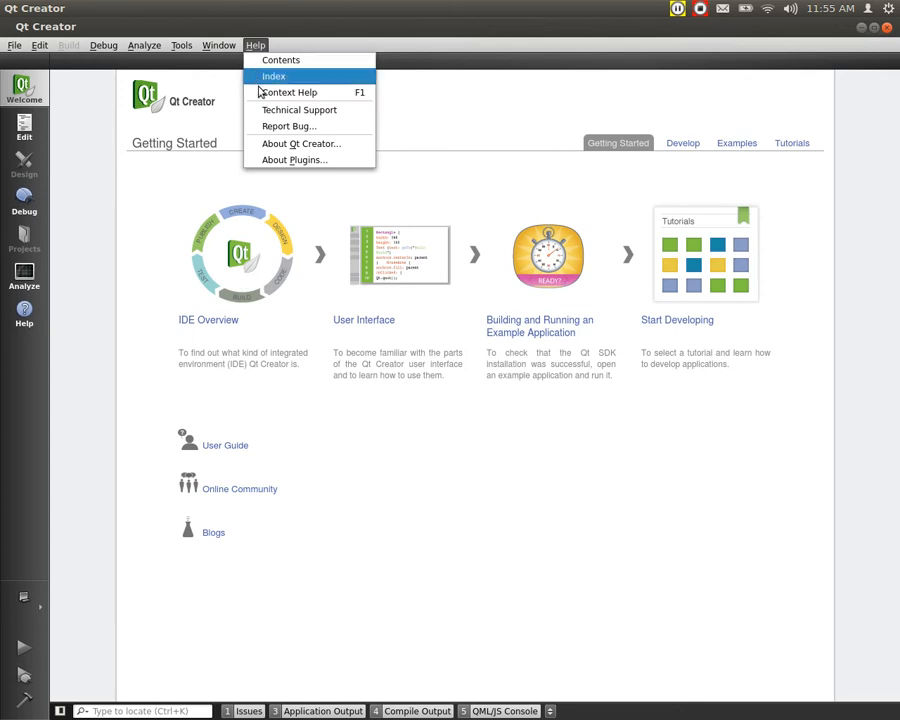
pyautogui.moveTo(305, 126)
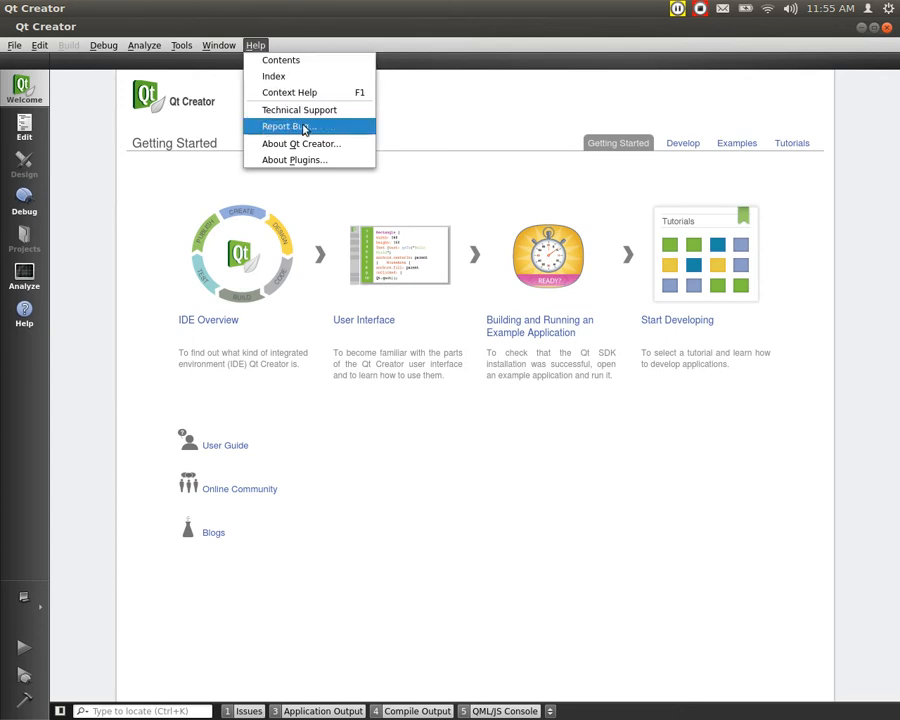
pyautogui.moveTo(298, 110)
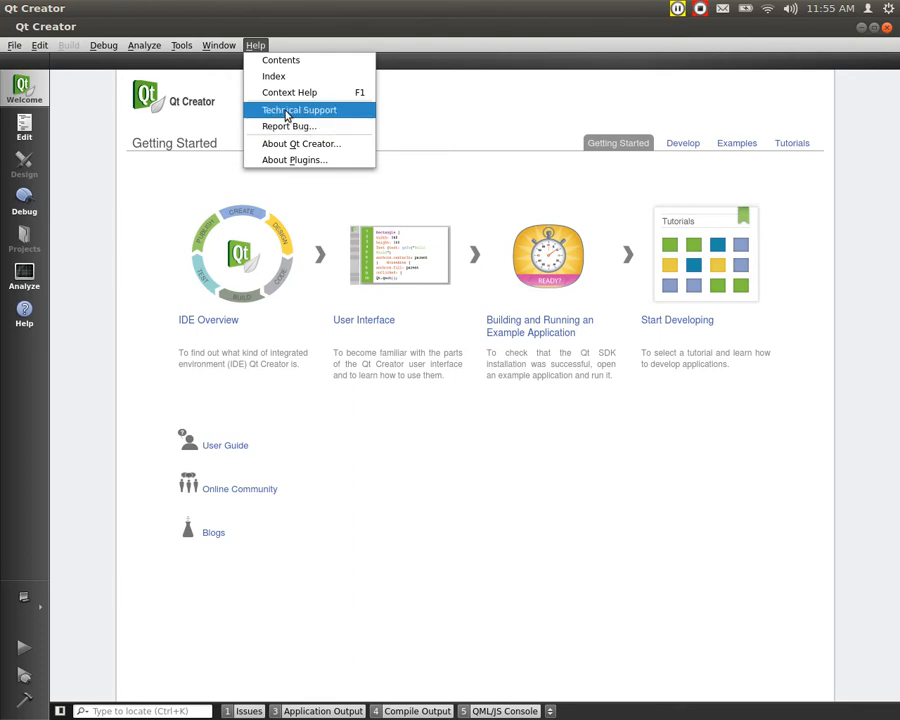
pyautogui.moveTo(274, 76)
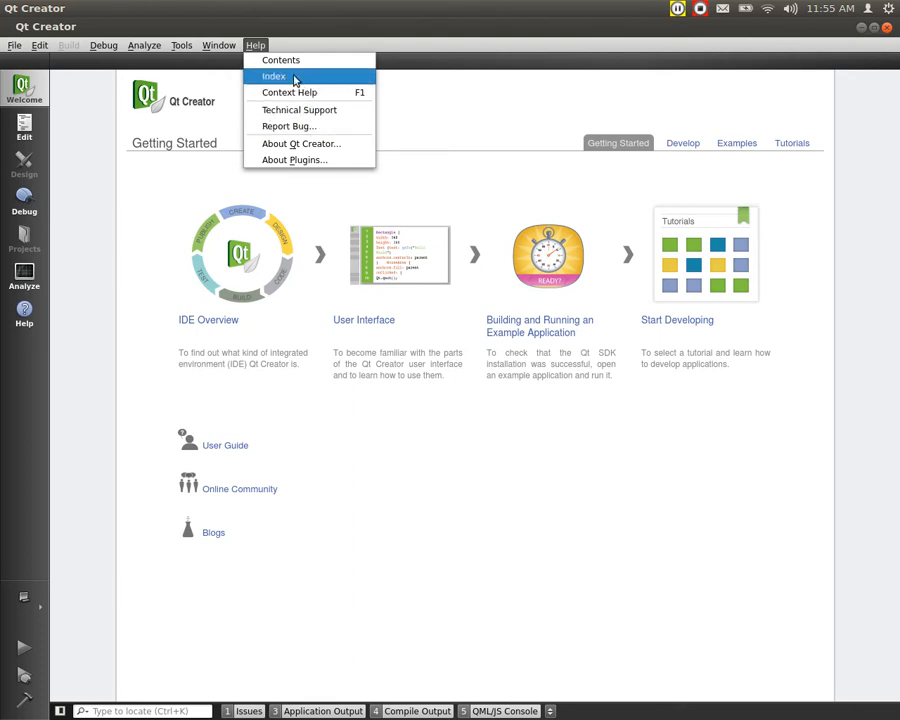
pyautogui.moveTo(289, 92)
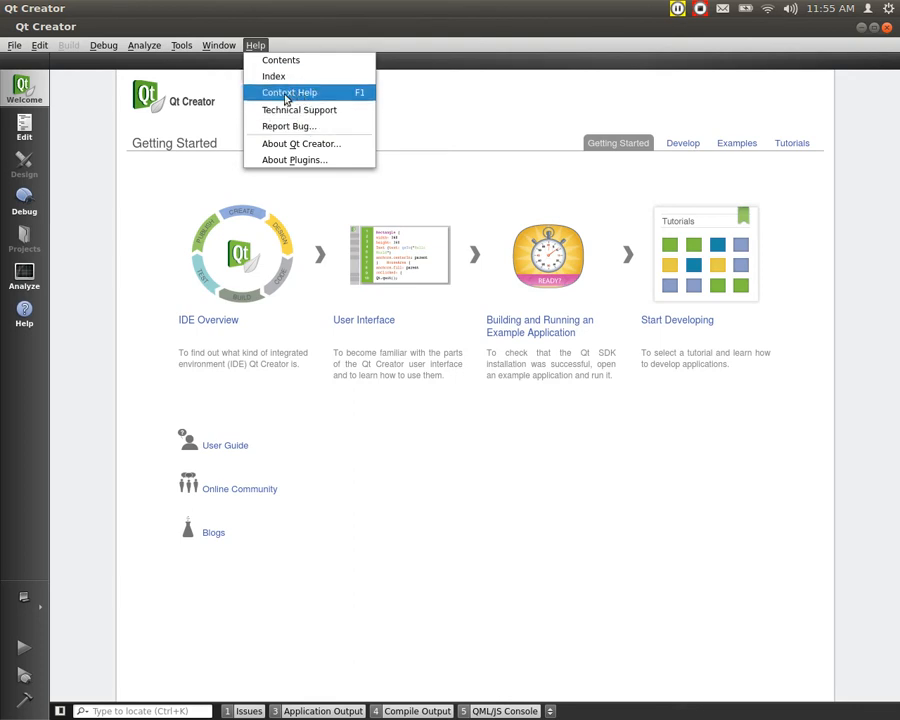
pyautogui.moveTo(291, 99)
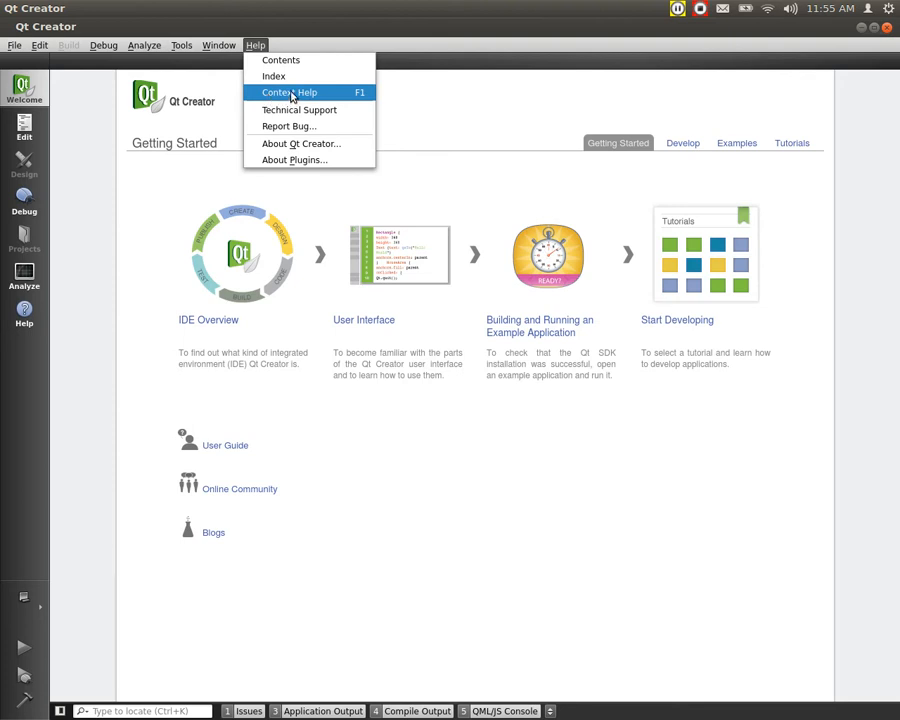
pyautogui.moveTo(358, 97)
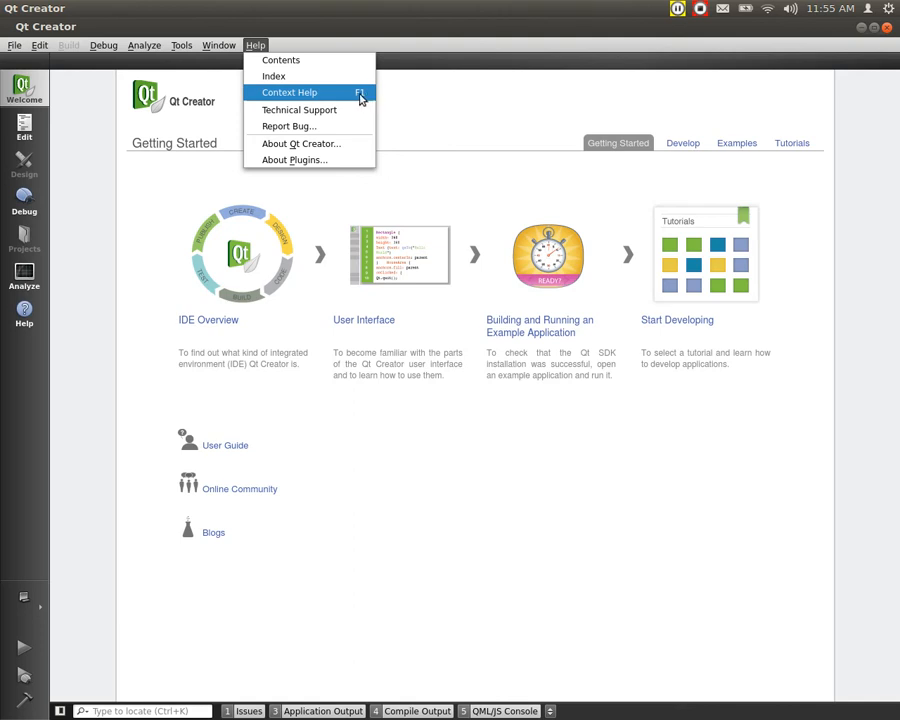
pyautogui.click(93, 207)
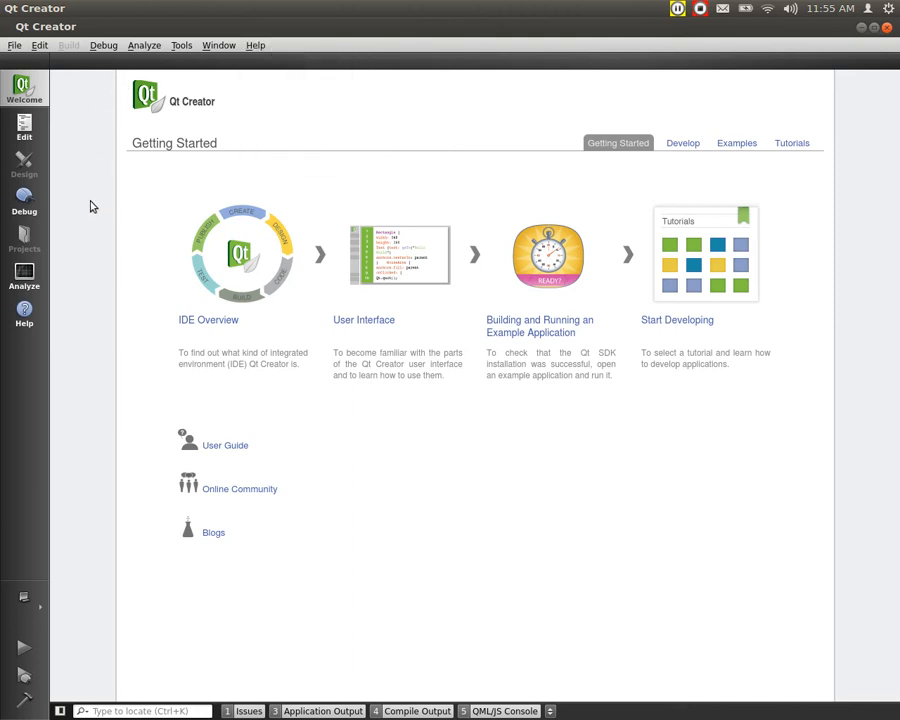
pyautogui.moveTo(24, 315)
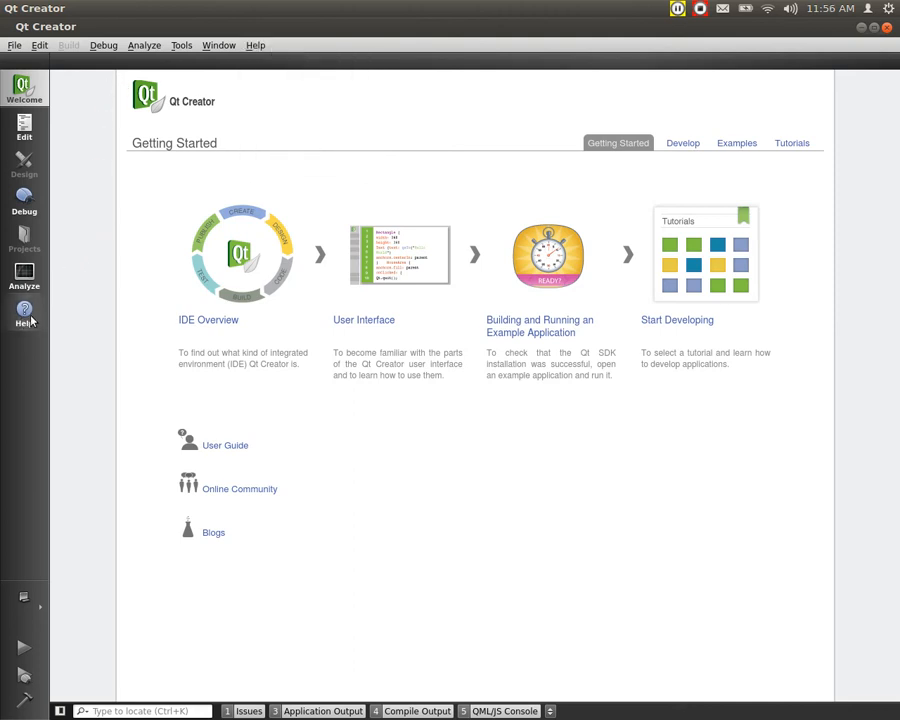
# - Switch to Help mode, scroll the Qt Creator Manual page, and list sidebar views
pyautogui.click(24, 313)
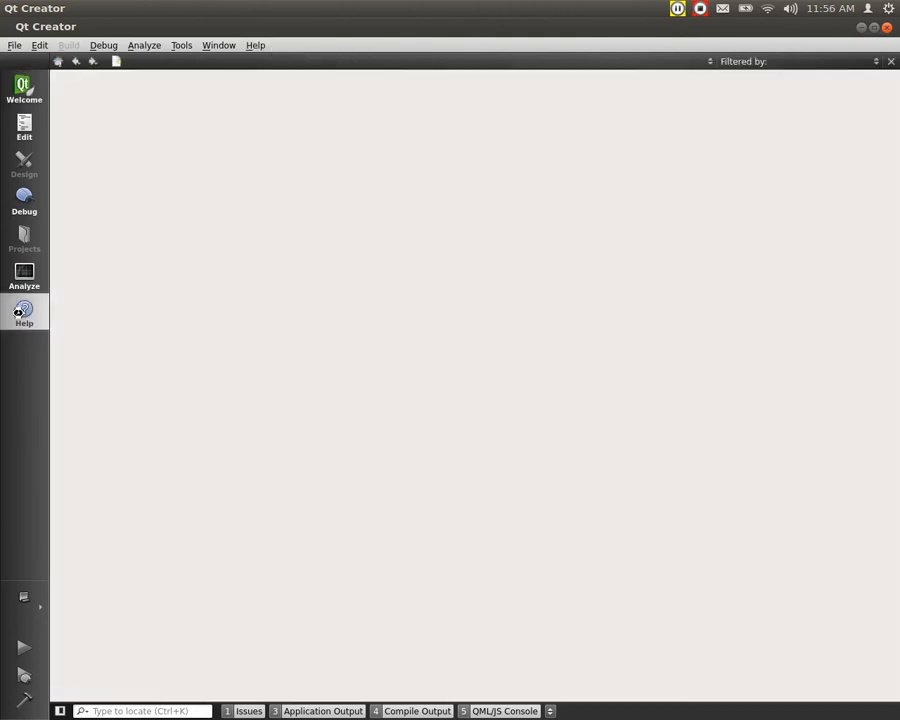
pyautogui.click(24, 313)
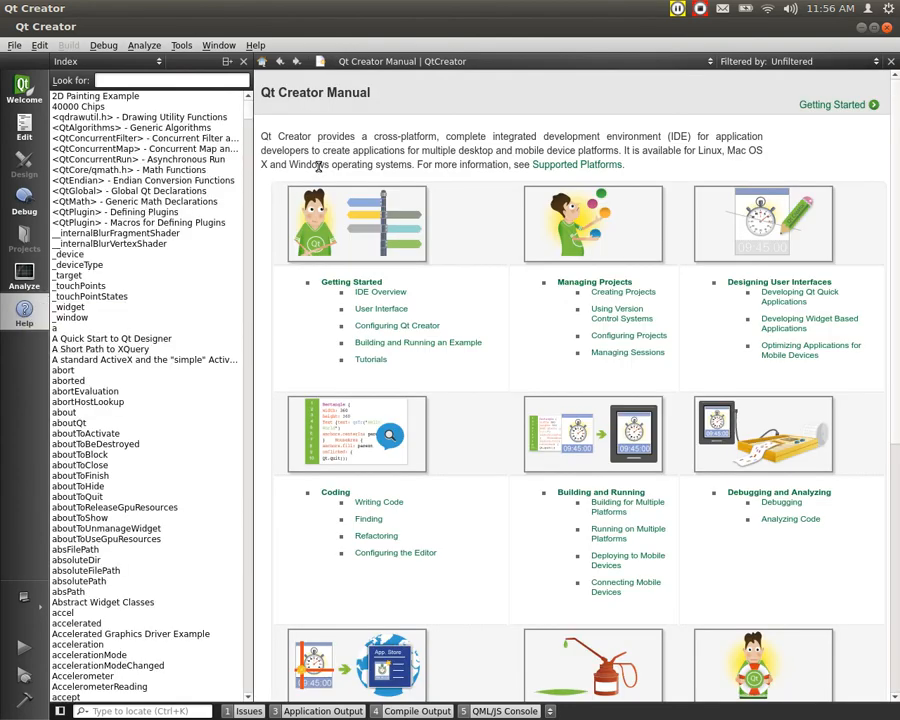
pyautogui.scroll(-3)
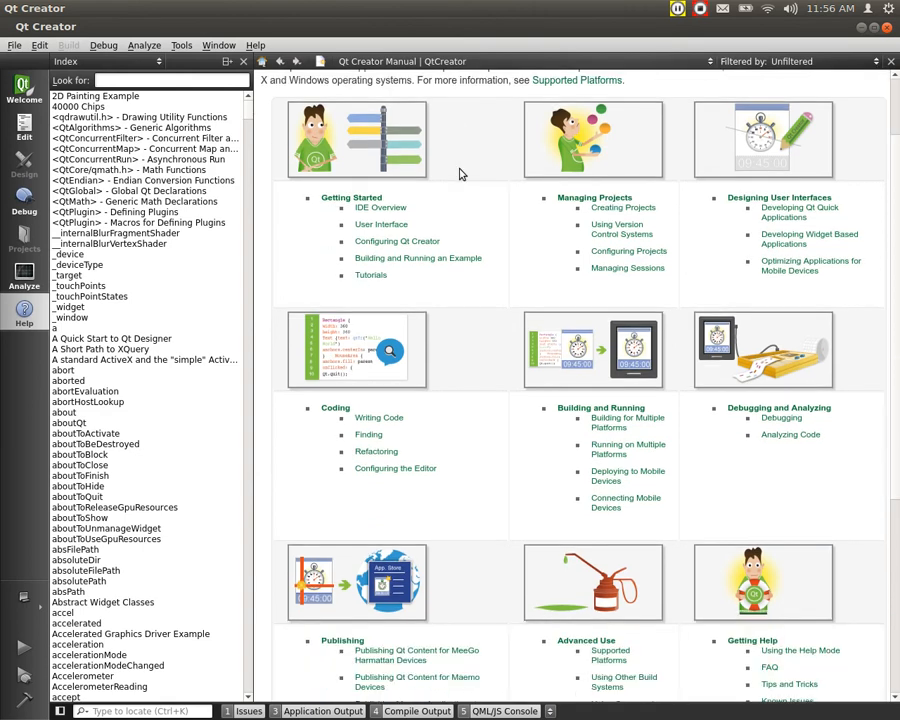
pyautogui.scroll(-3)
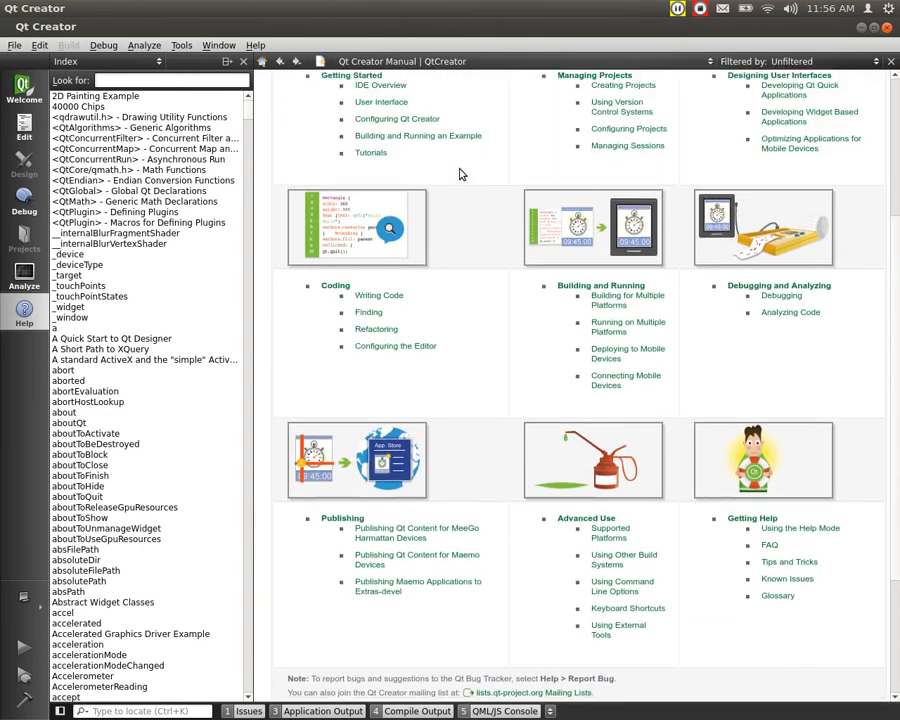
pyautogui.scroll(3)
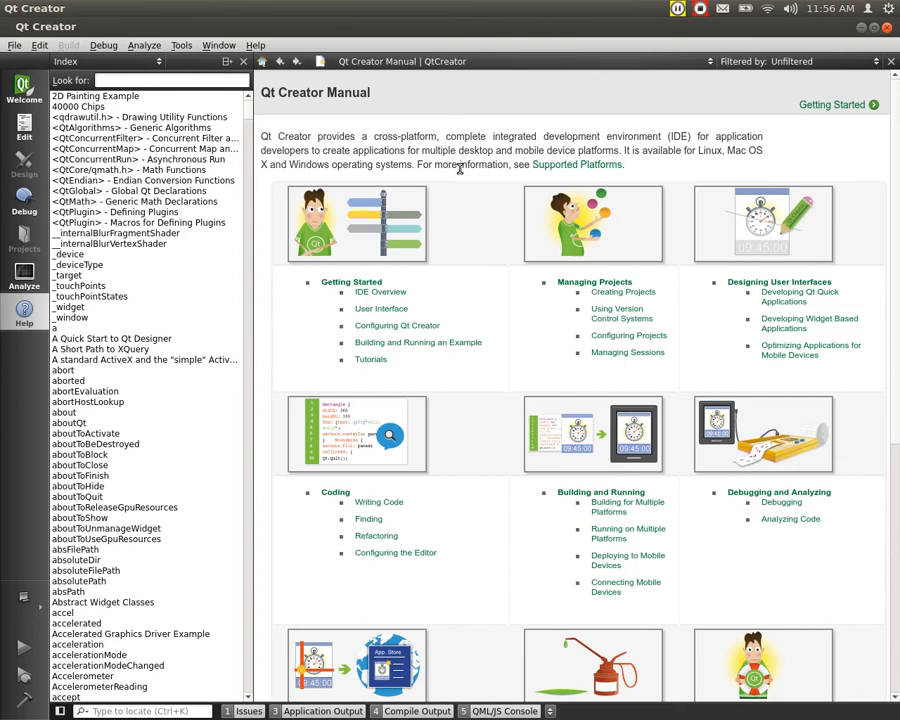
pyautogui.click(150, 80)
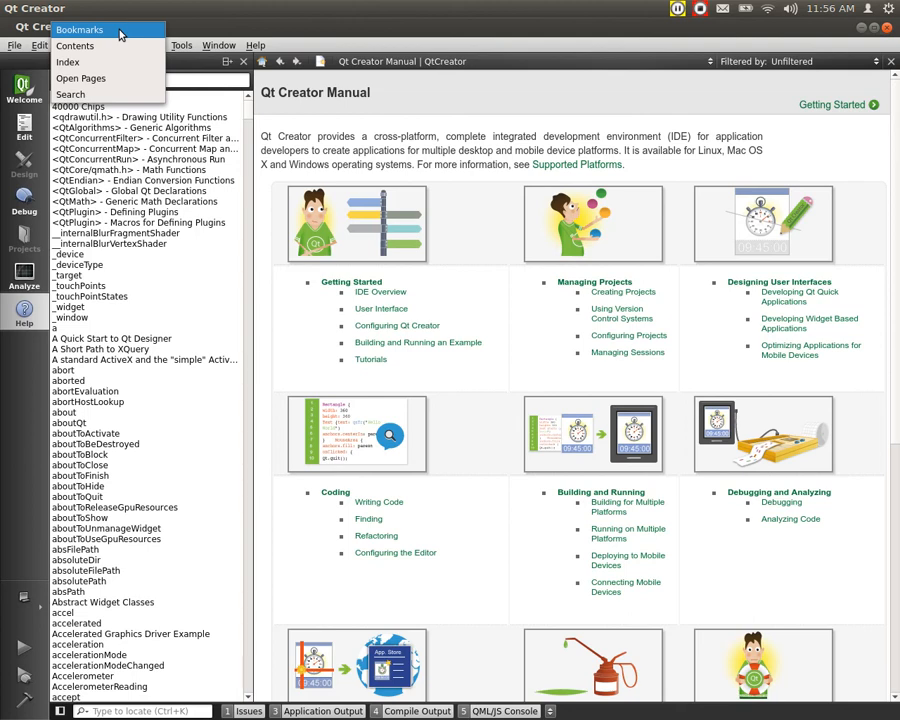
# - Expand Qt QML in the Contents tree and read the QJSEngine Class reference
pyautogui.click(75, 46)
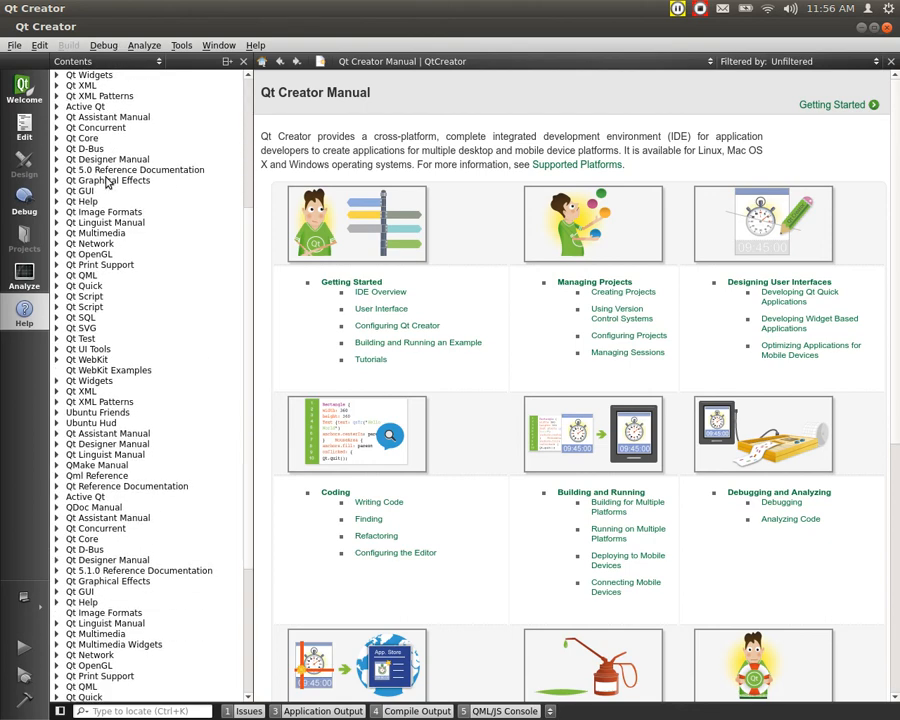
pyautogui.scroll(-3)
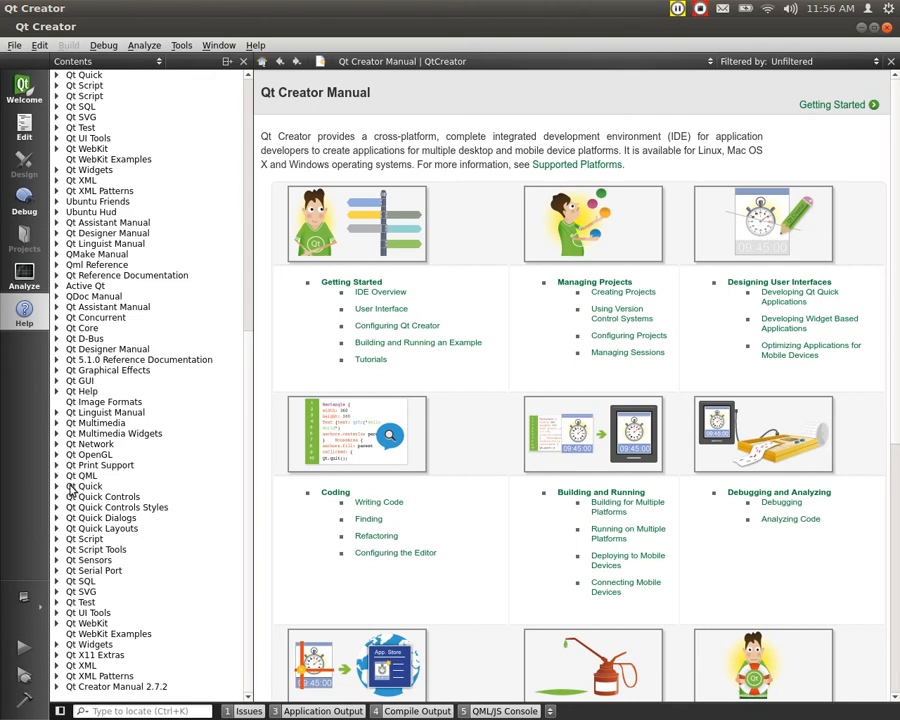
pyautogui.click(58, 475)
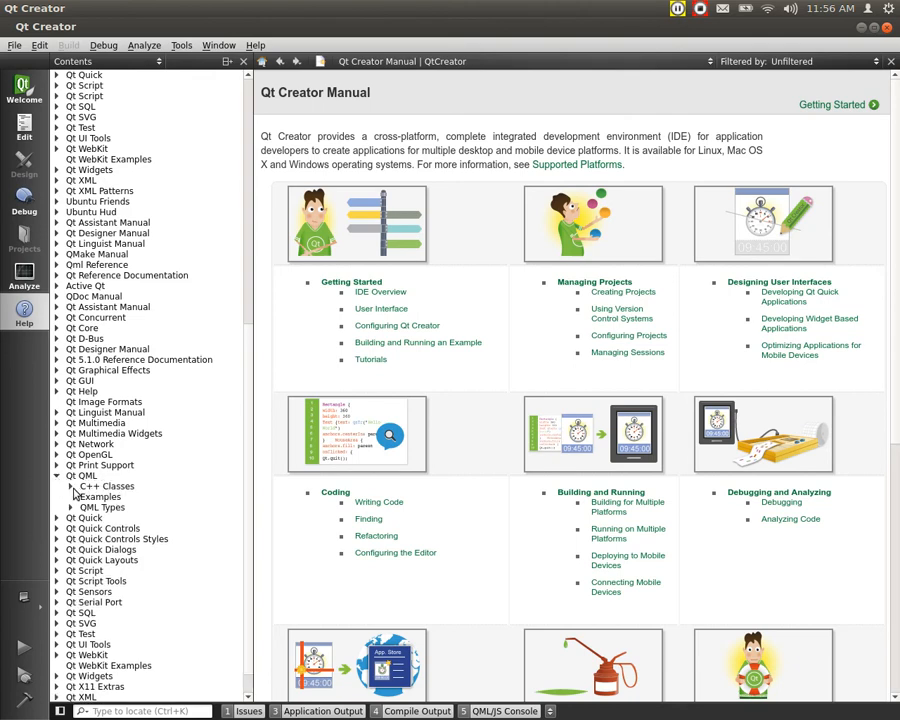
pyautogui.click(152, 497)
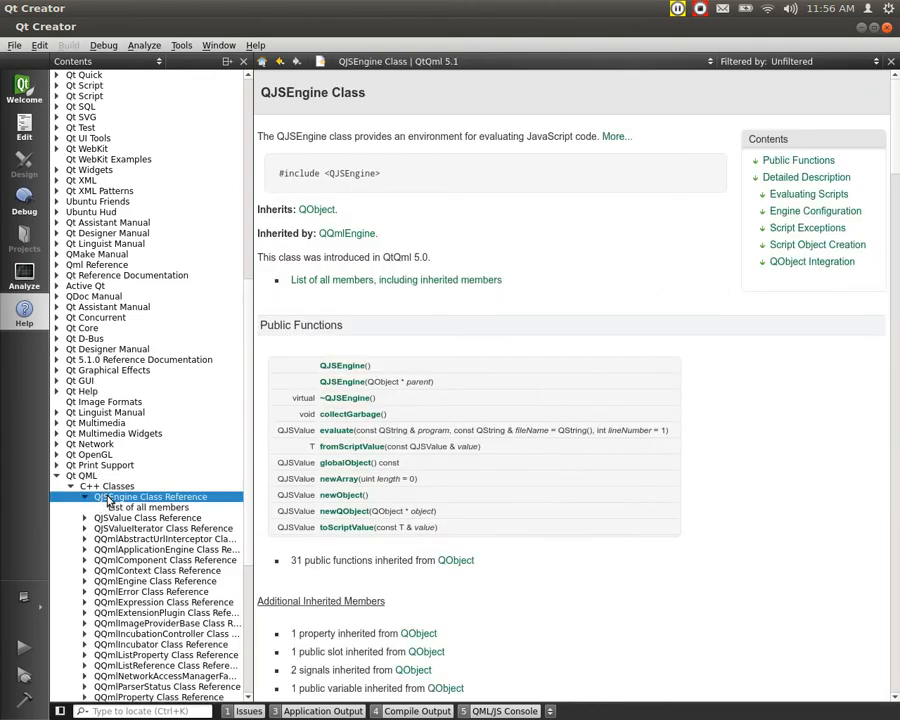
pyautogui.scroll(-3)
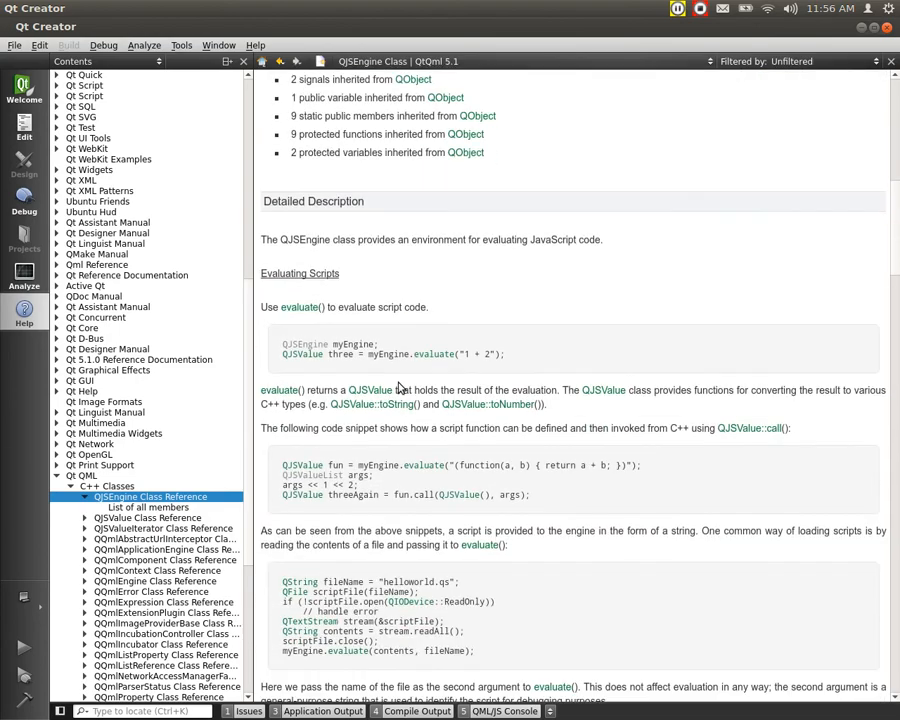
pyautogui.scroll(-3)
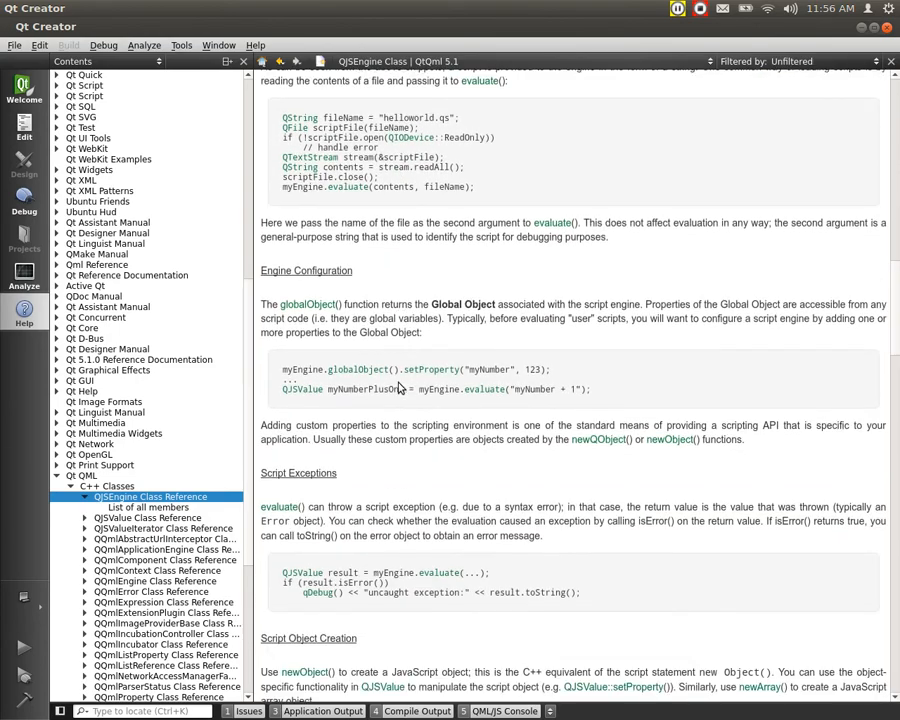
pyautogui.scroll(-3)
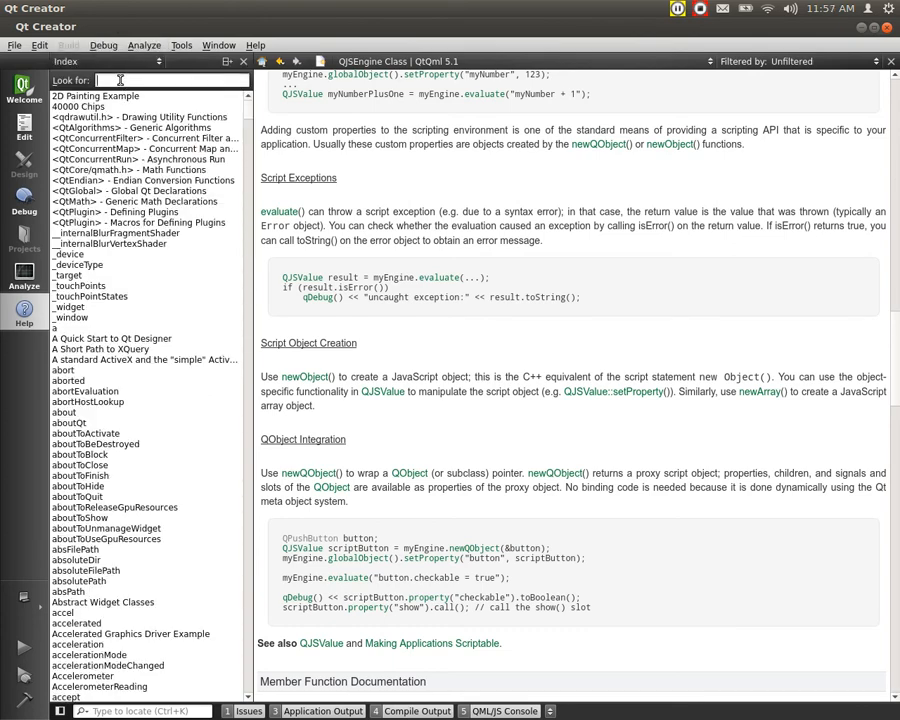
# - Look up 'Text' in the Index and read the Text | QtQuick 5.1 reference
pyautogui.write('Text')
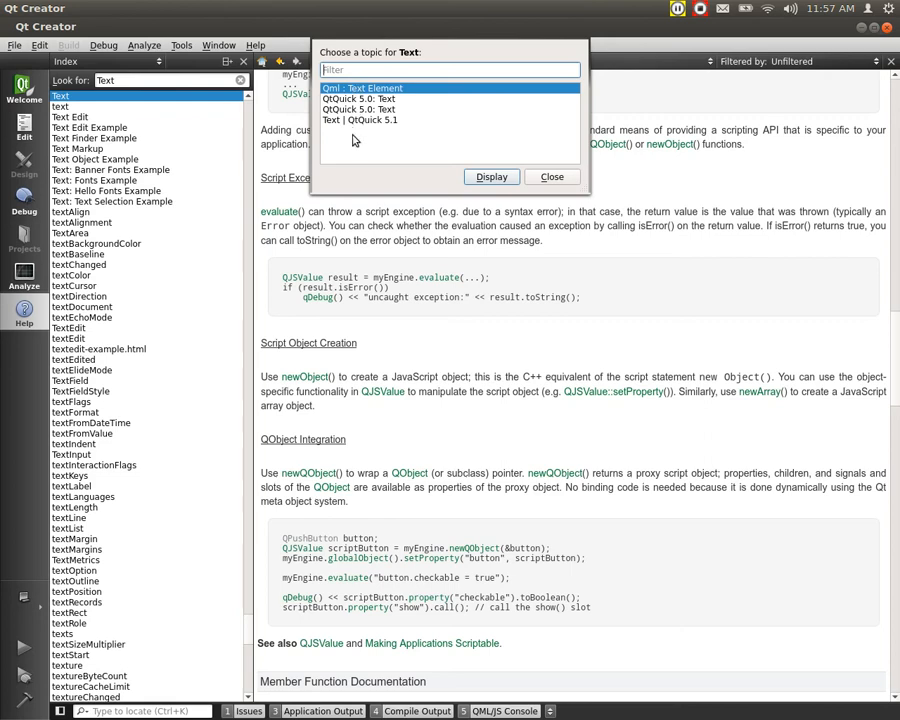
pyautogui.click(360, 119)
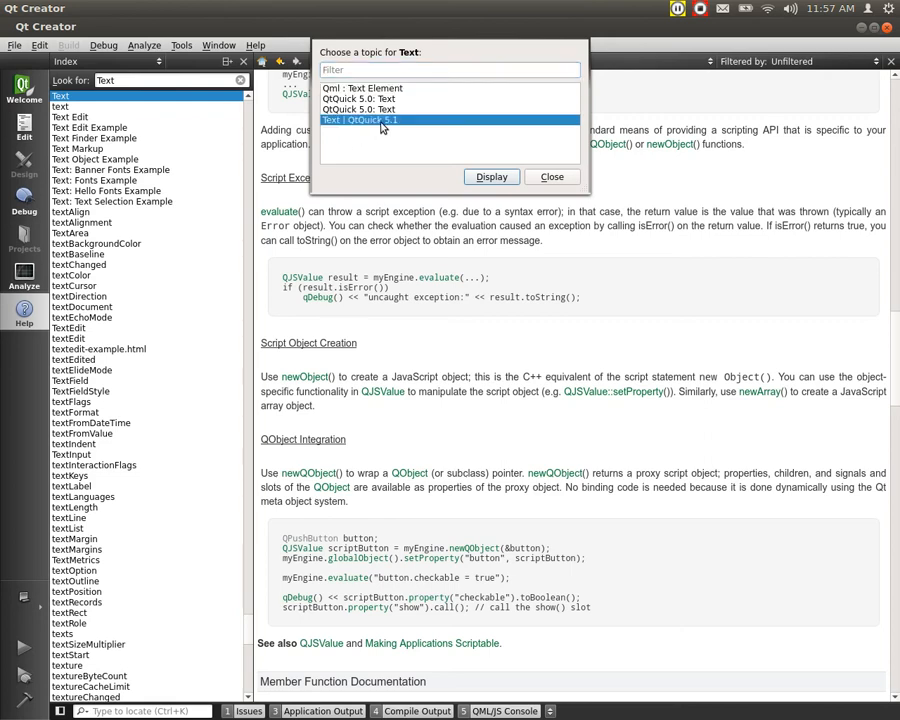
pyautogui.moveTo(491, 177)
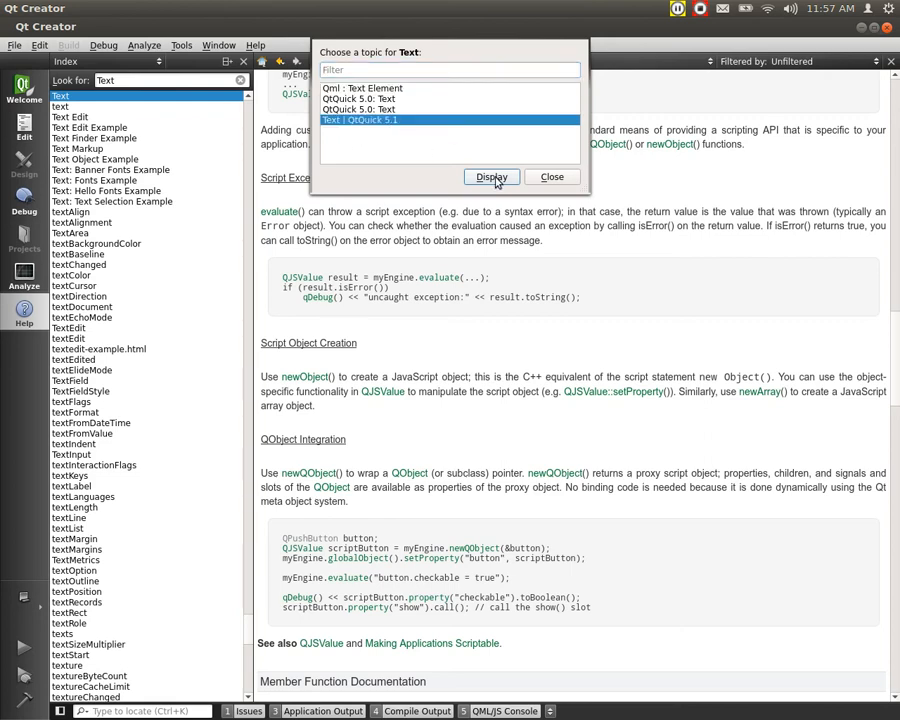
pyautogui.click(491, 177)
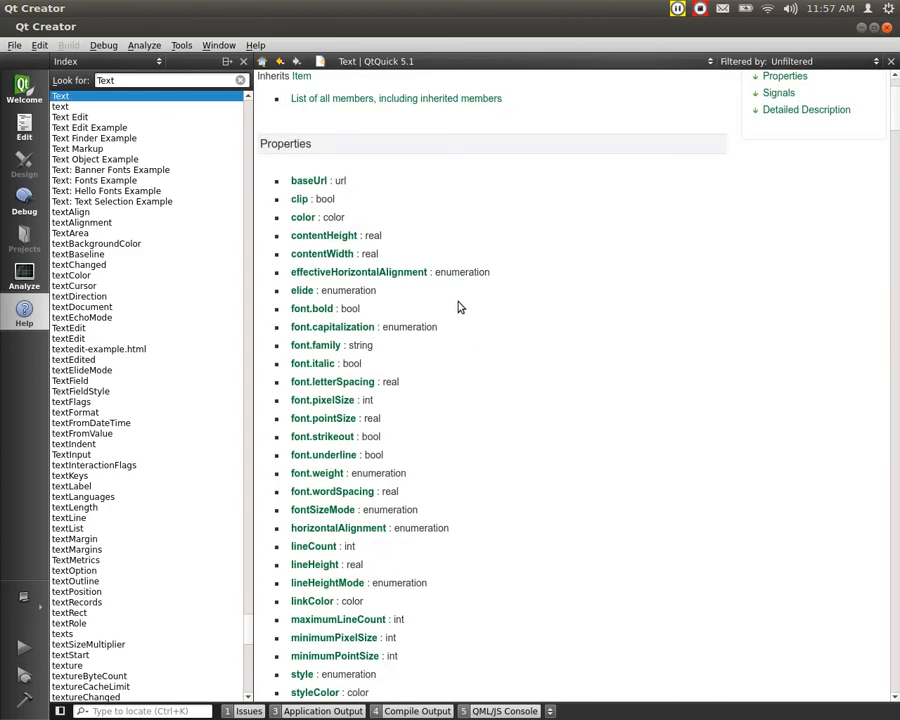
pyautogui.scroll(-3)
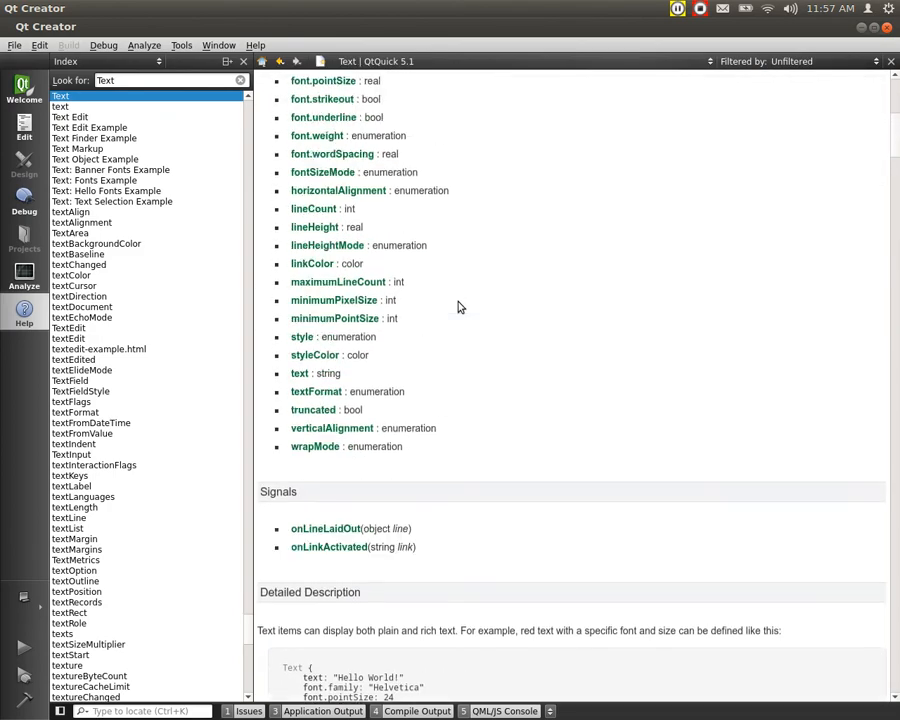
pyautogui.scroll(-3)
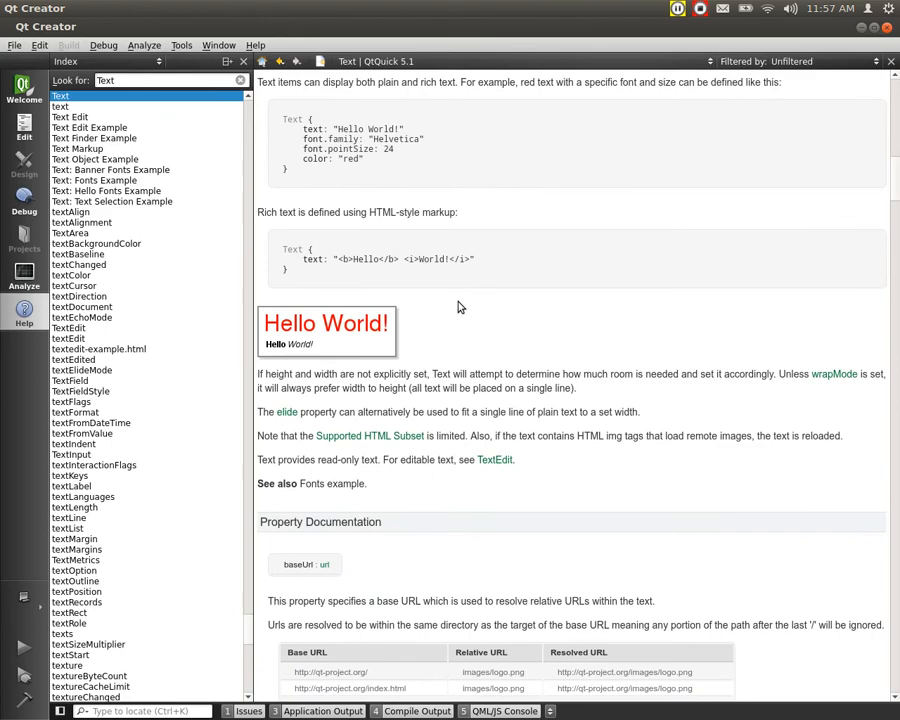
pyautogui.scroll(-3)
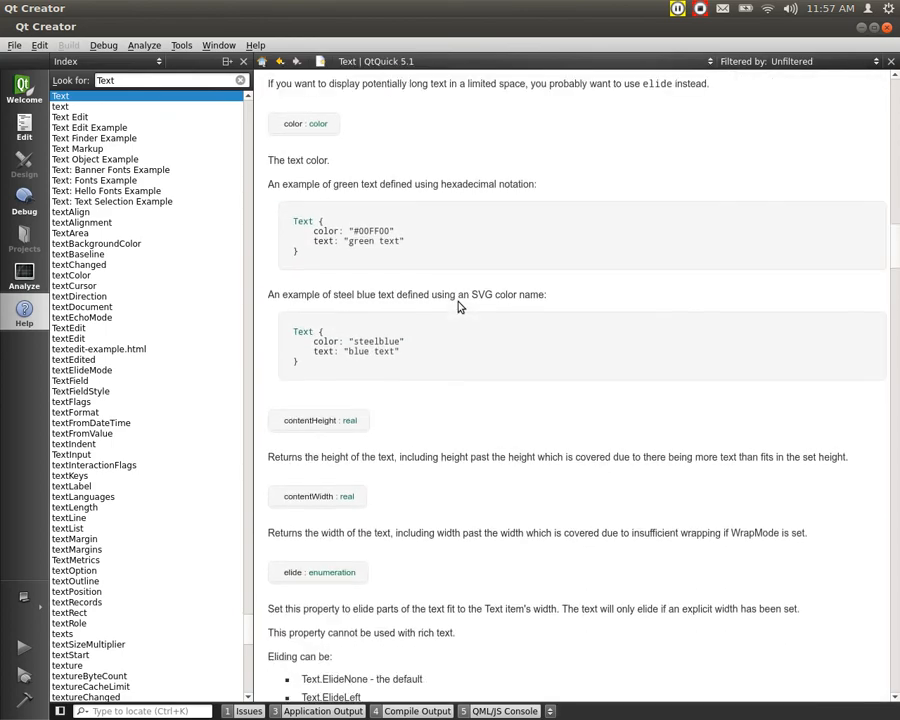
pyautogui.scroll(-3)
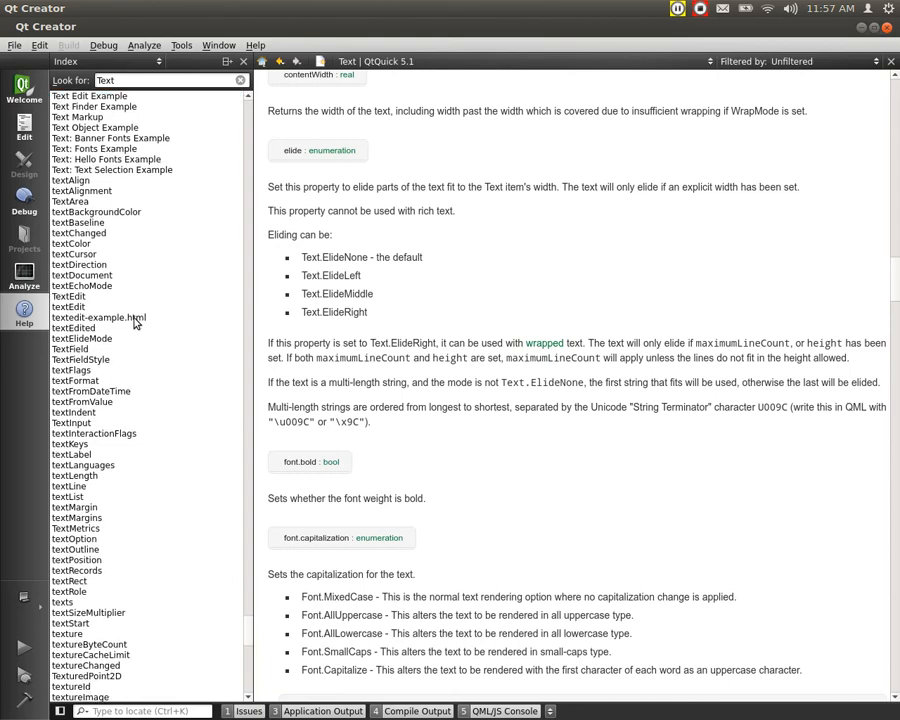
pyautogui.scroll(-3)
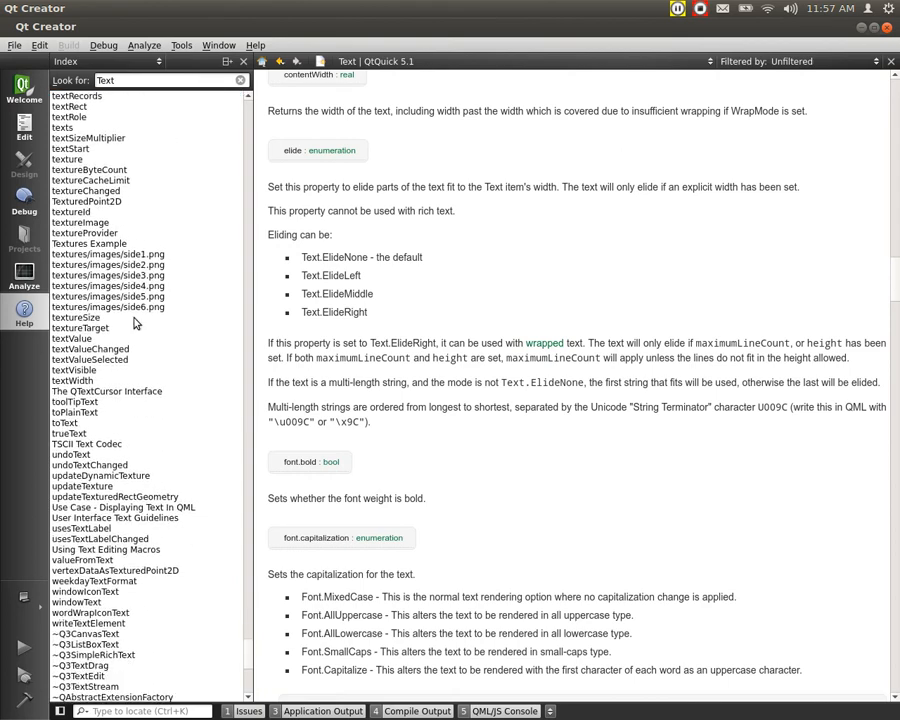
pyautogui.scroll(-3)
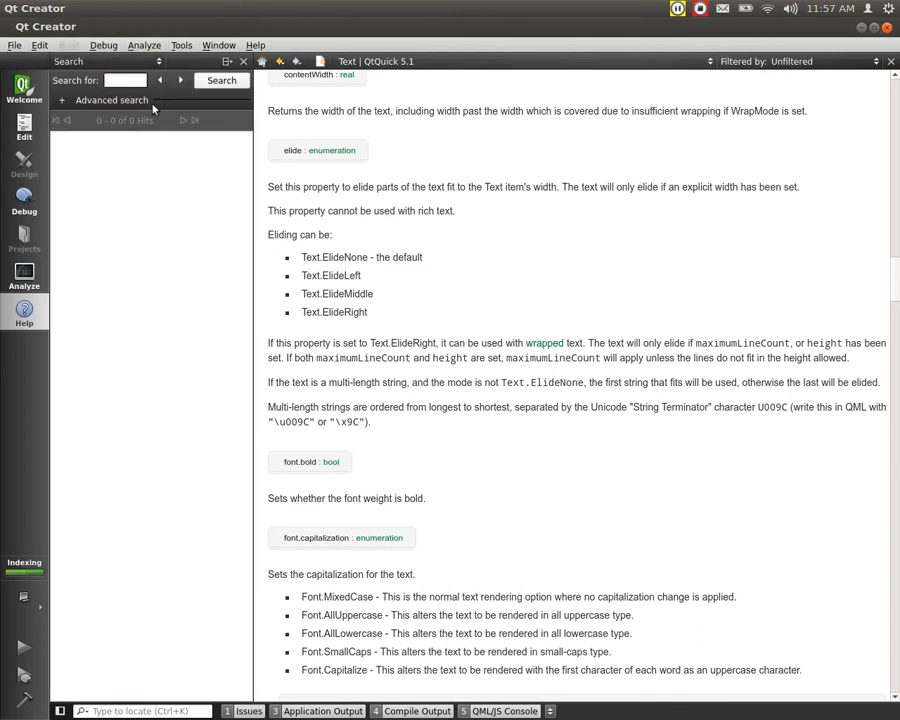
# - Run a full-text documentation search for 'Text'
pyautogui.write('Text')
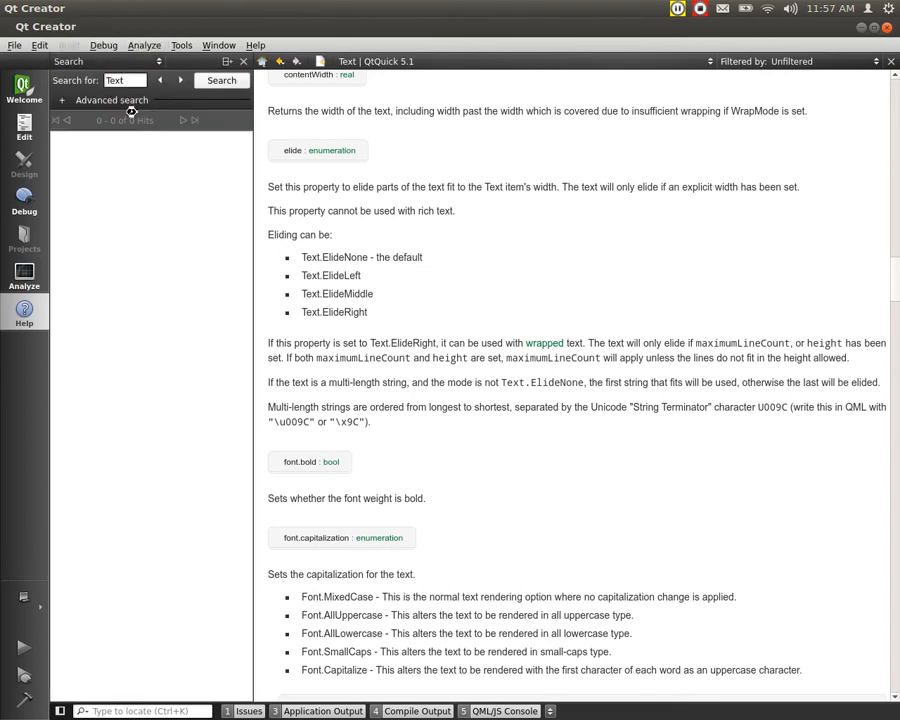
pyautogui.click(222, 80)
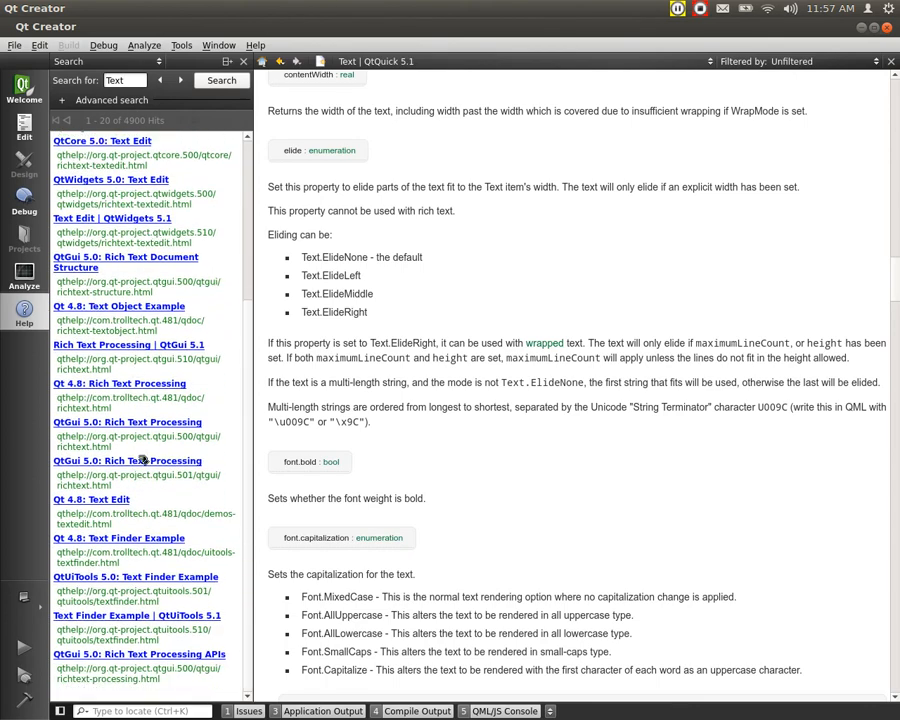
pyautogui.moveTo(97, 397)
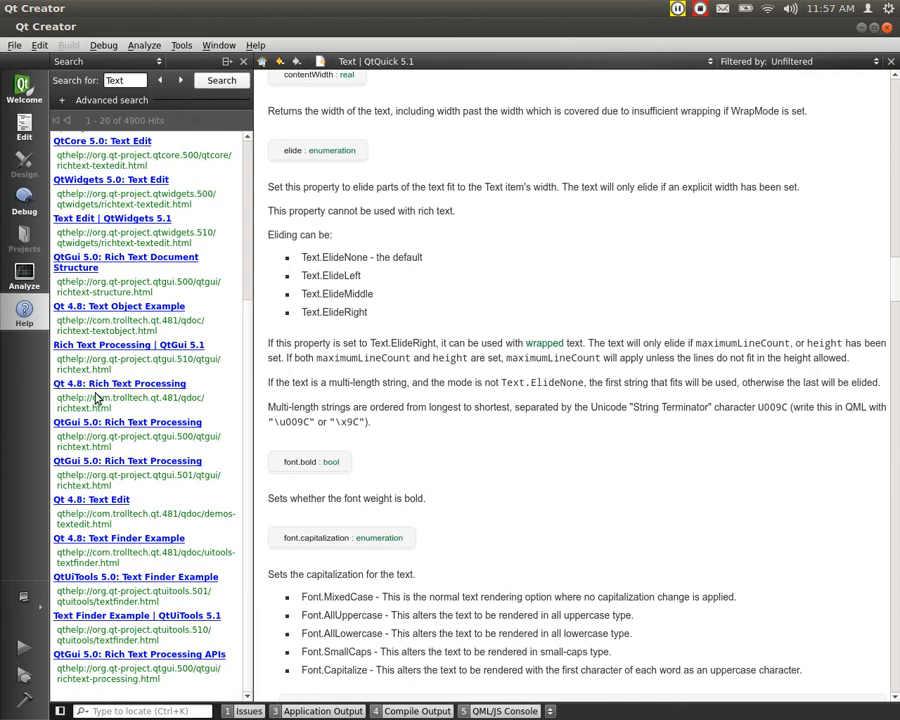
pyautogui.moveTo(122, 257)
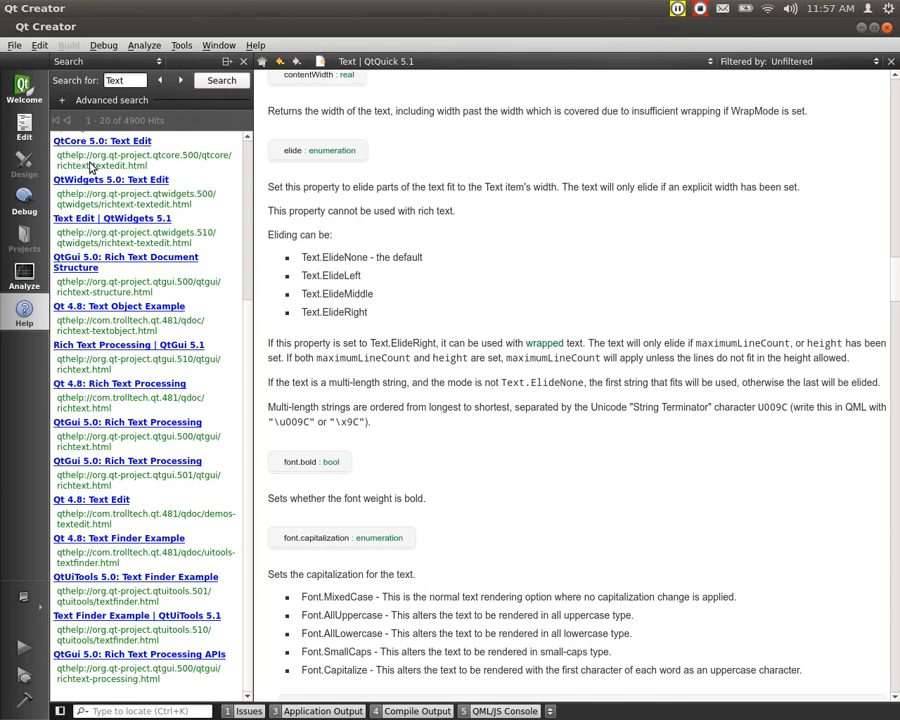
pyautogui.moveTo(498, 331)
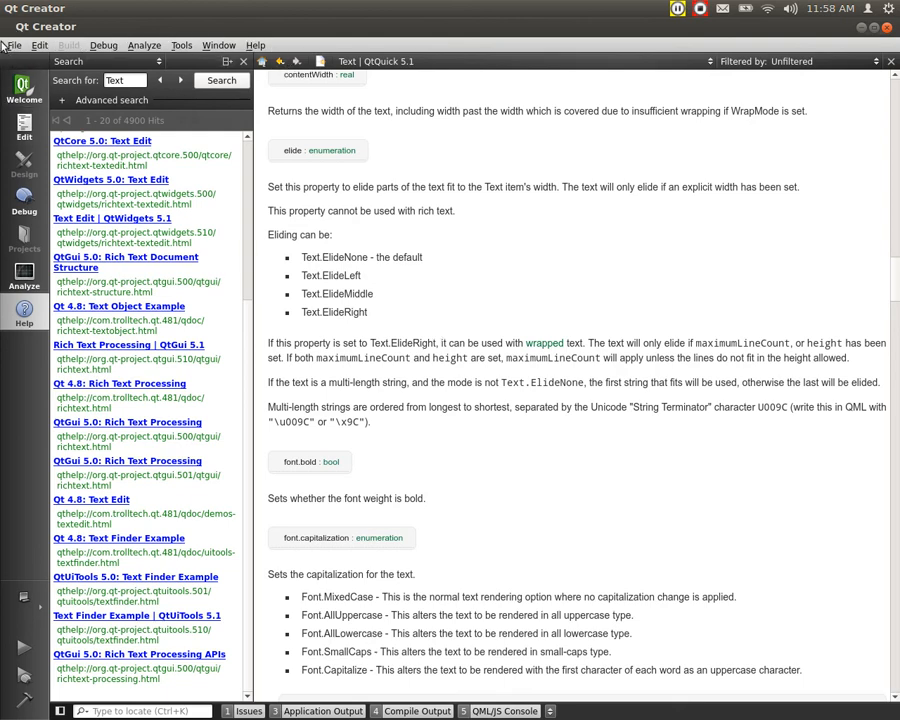
pyautogui.moveTo(23, 308)
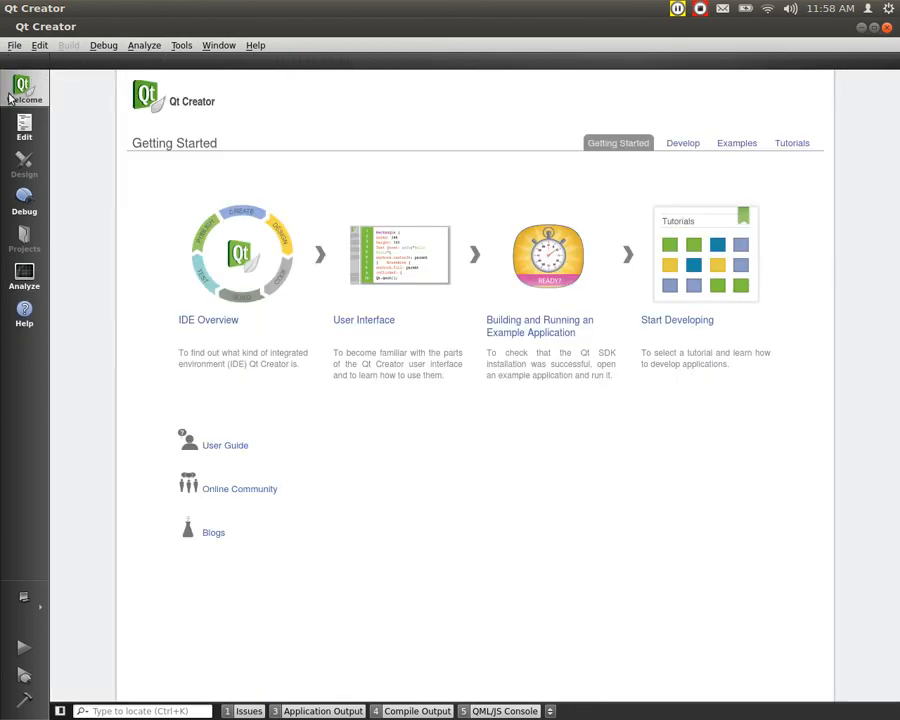
pyautogui.moveTo(600, 120)
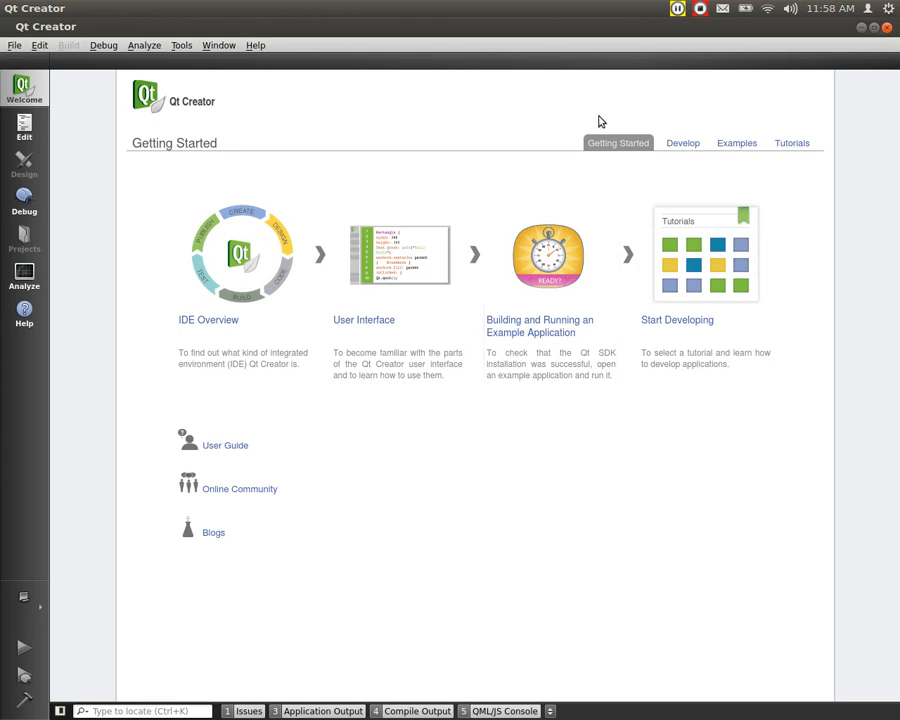
pyautogui.moveTo(736, 143)
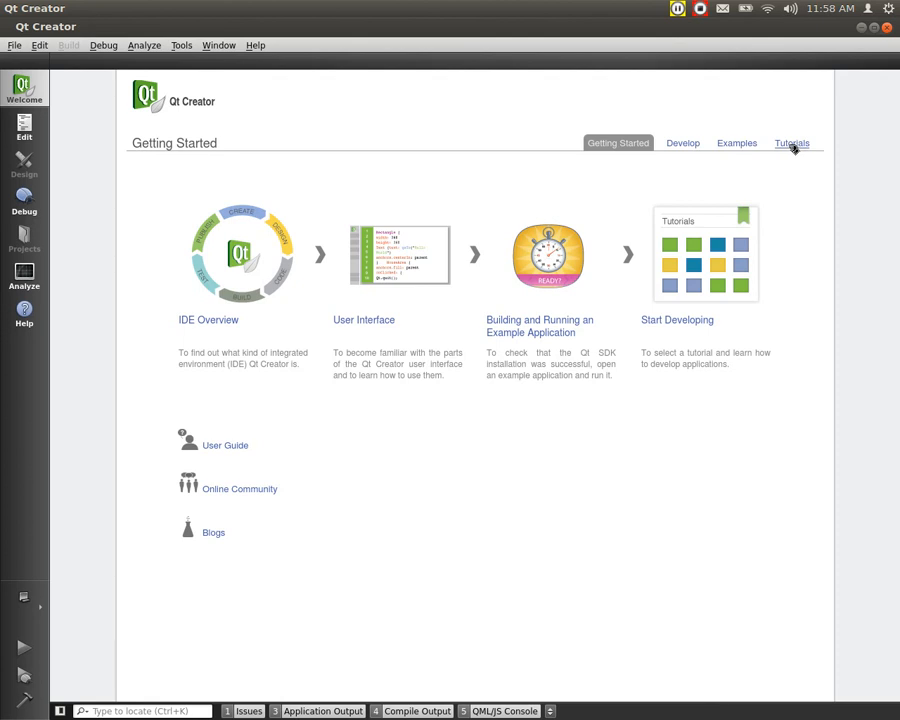
pyautogui.moveTo(225, 444)
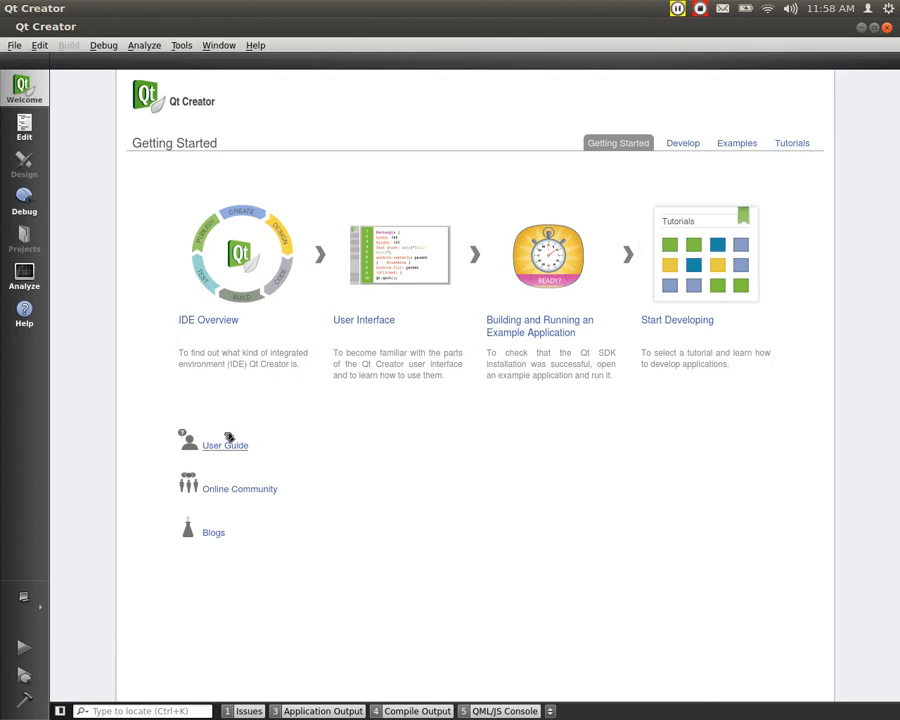
pyautogui.moveTo(225, 523)
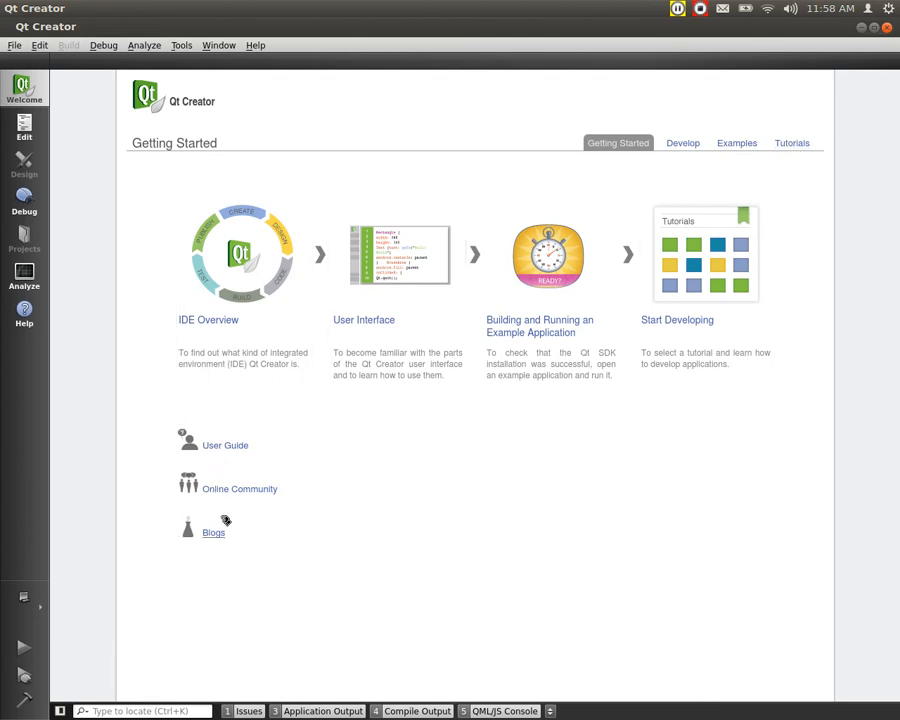
pyautogui.moveTo(467, 363)
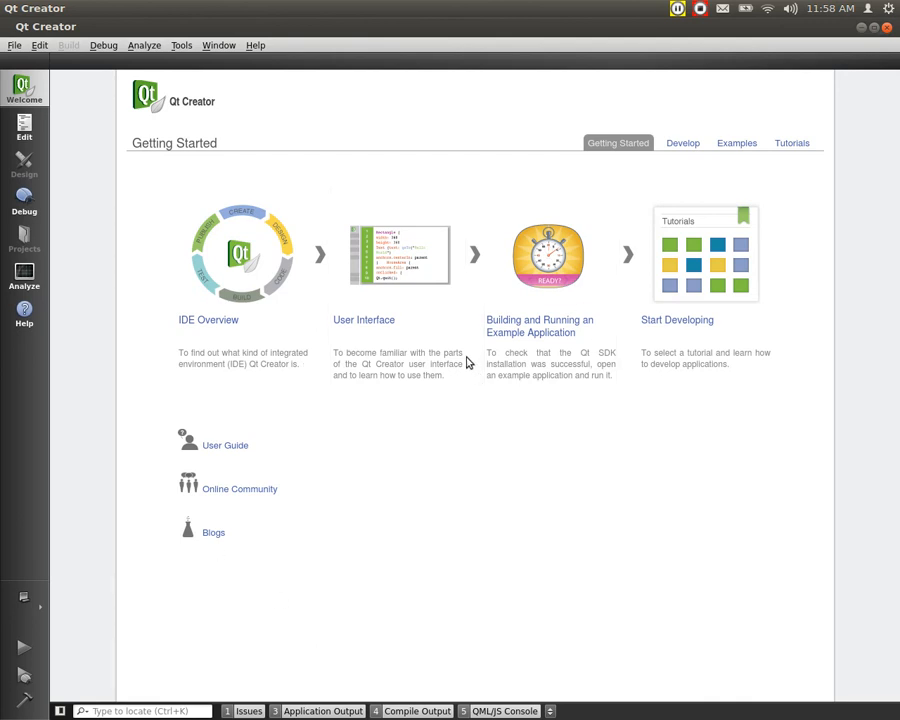
pyautogui.moveTo(144, 45)
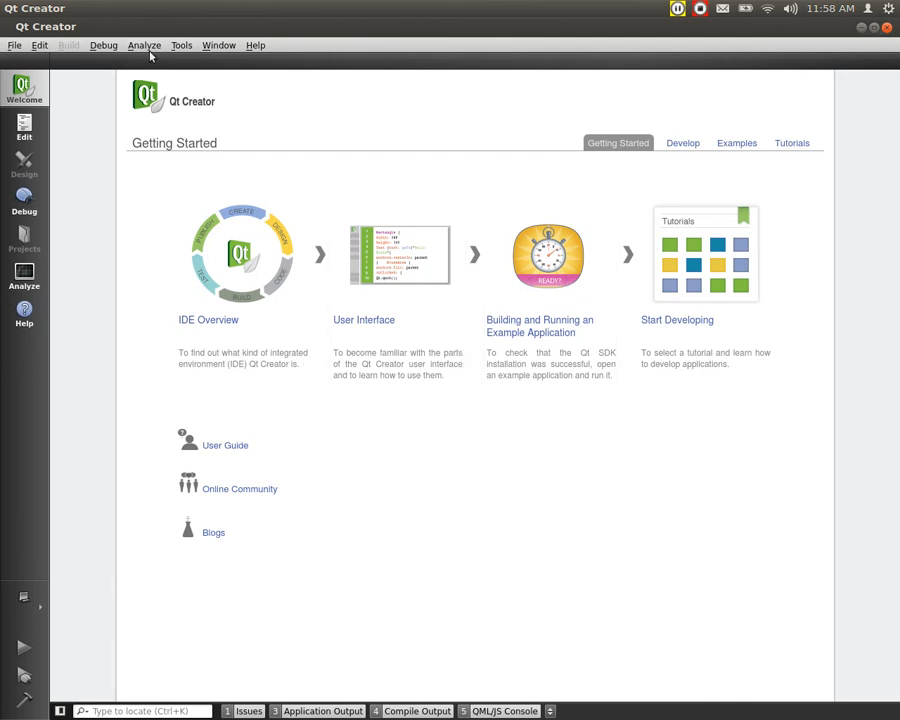
# - Show the Tools menu commands, down to Options
pyautogui.click(181, 45)
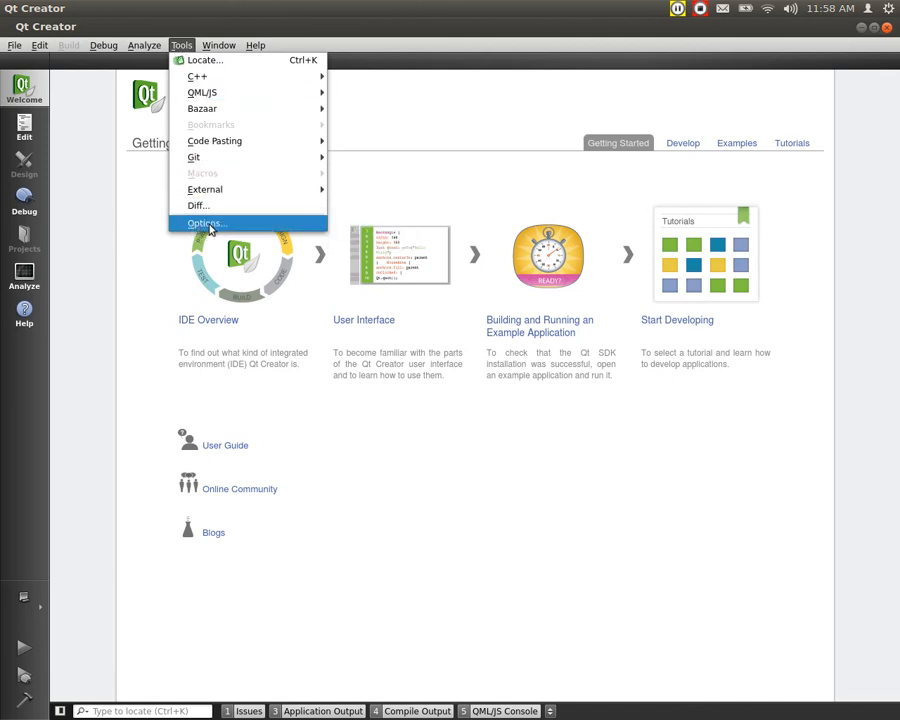
pyautogui.moveTo(162, 225)
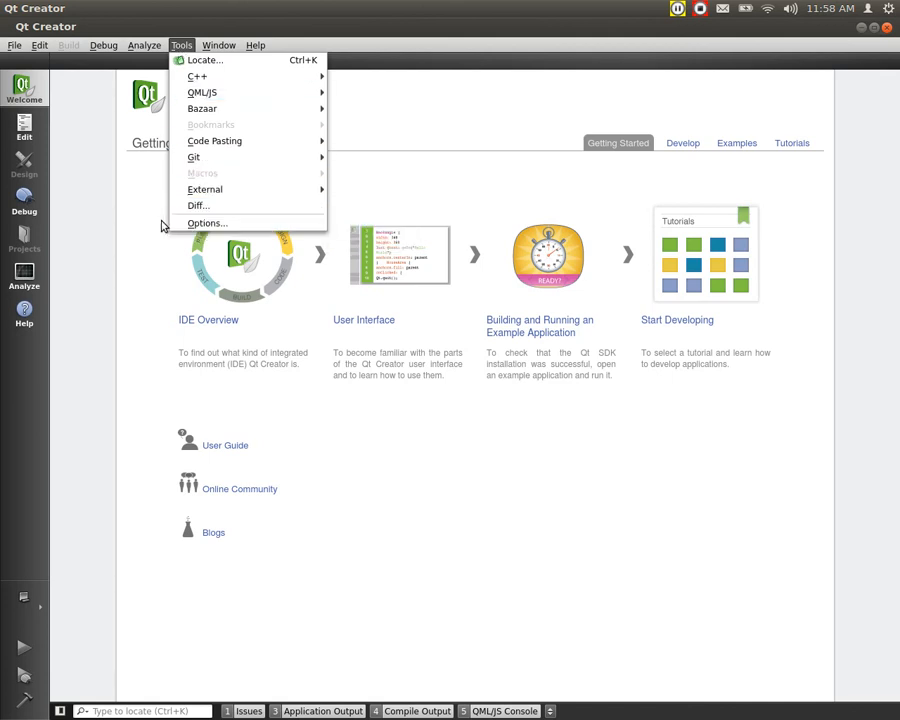
pyautogui.moveTo(207, 223)
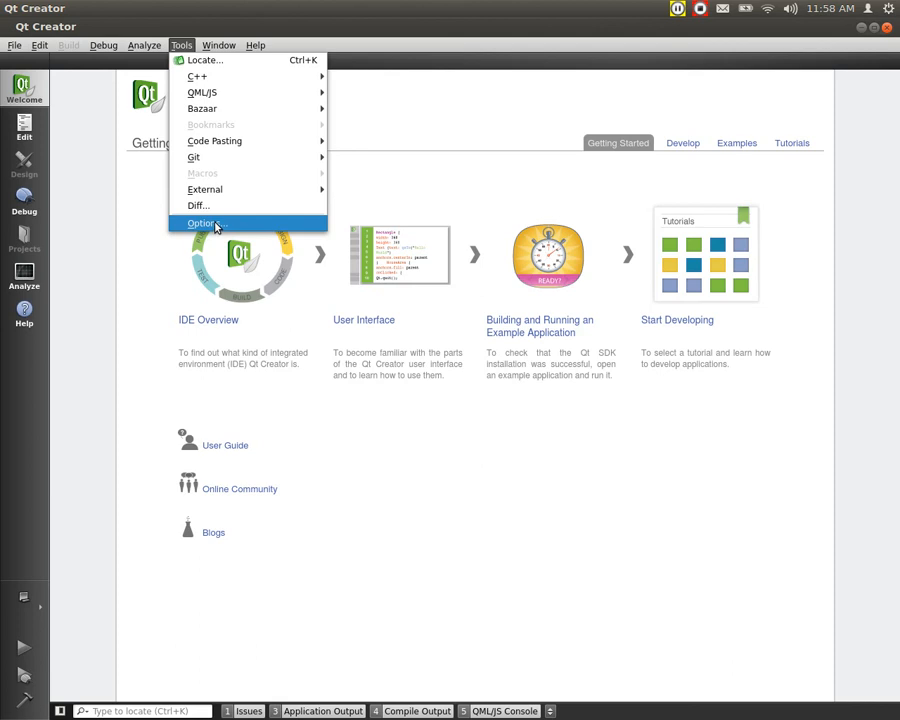